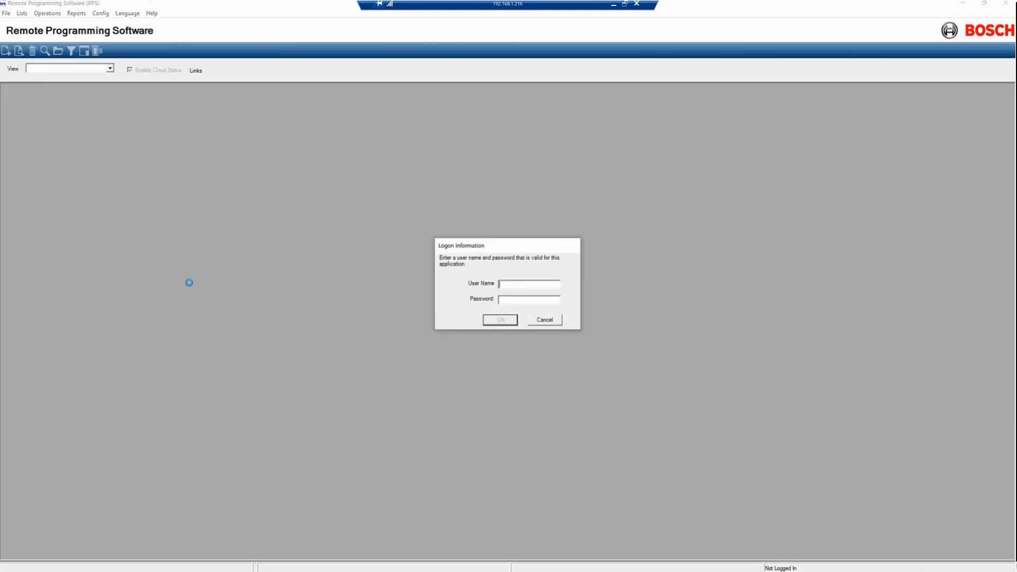
- Log on to RPS as admin
text(admin)
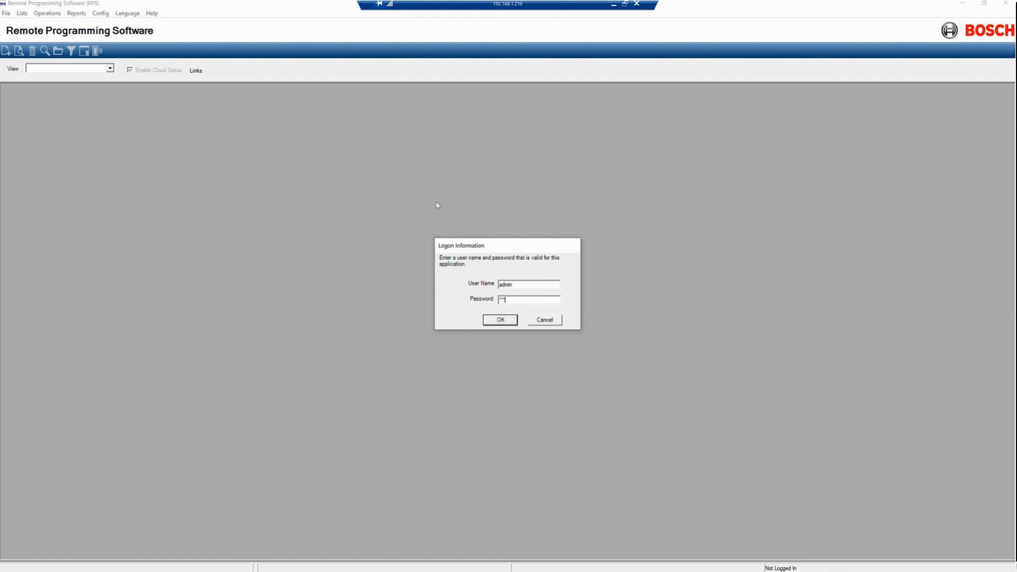
click(499, 320)
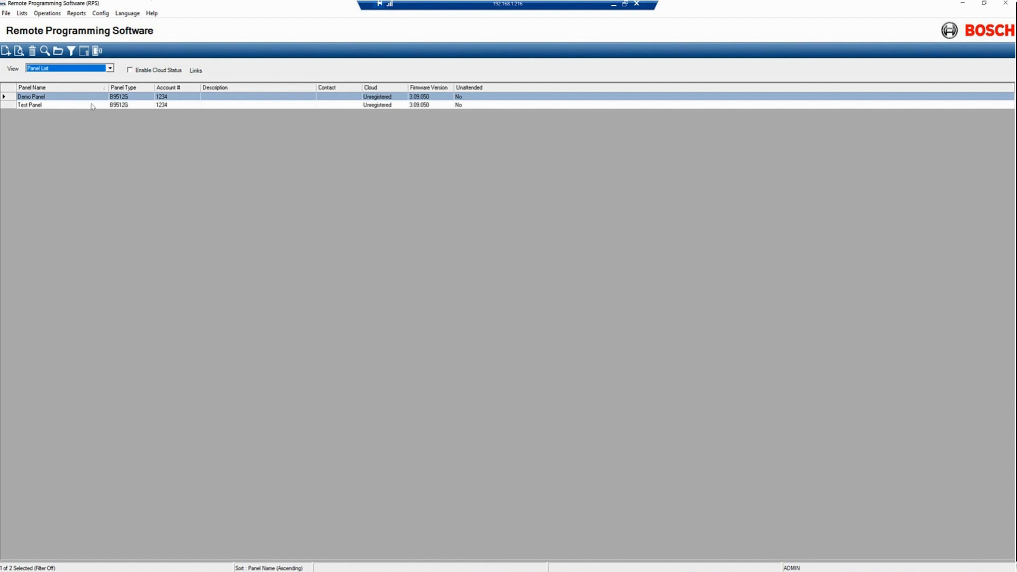
right_click(29, 105)
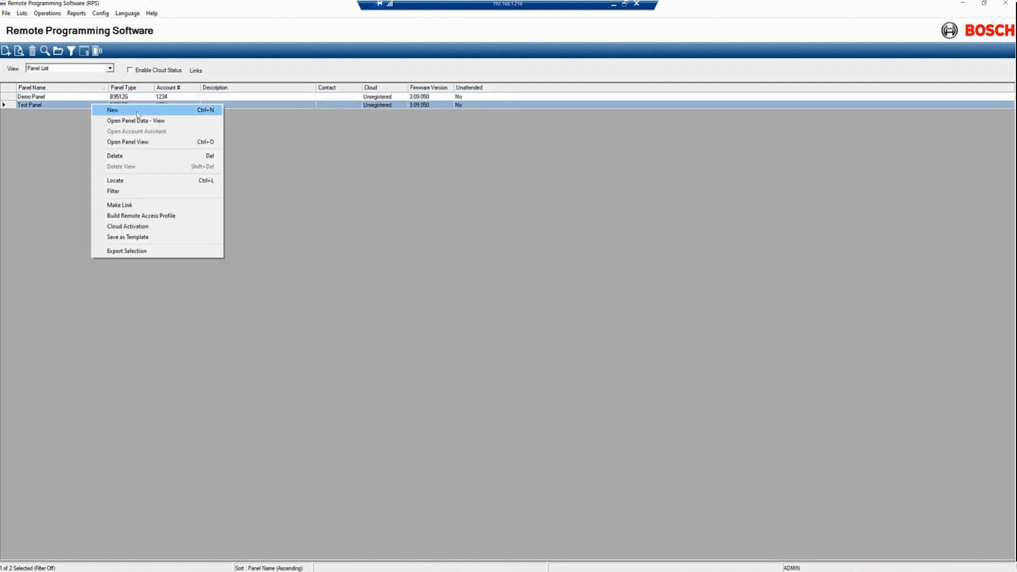
mouse_move(176, 145)
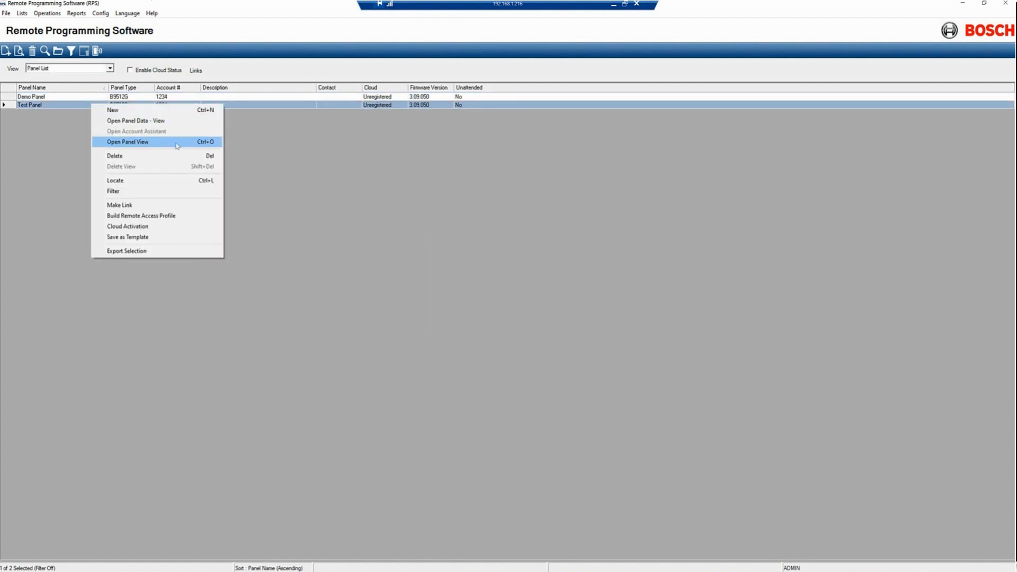
mouse_move(57, 148)
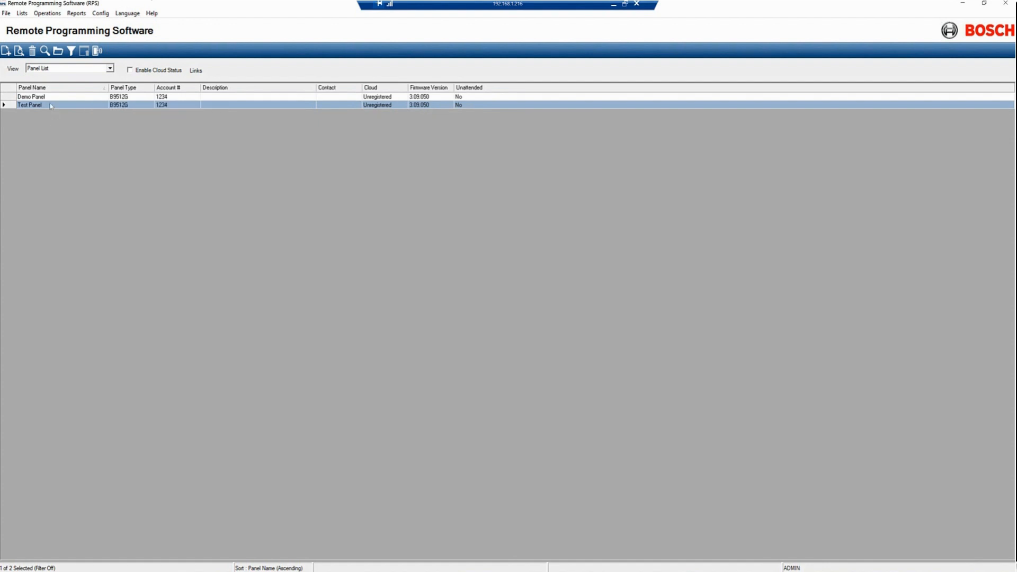
- Open Test Panel's Panel View at User Configuration > User Assignments (Passcodes)
double_click(29, 105)
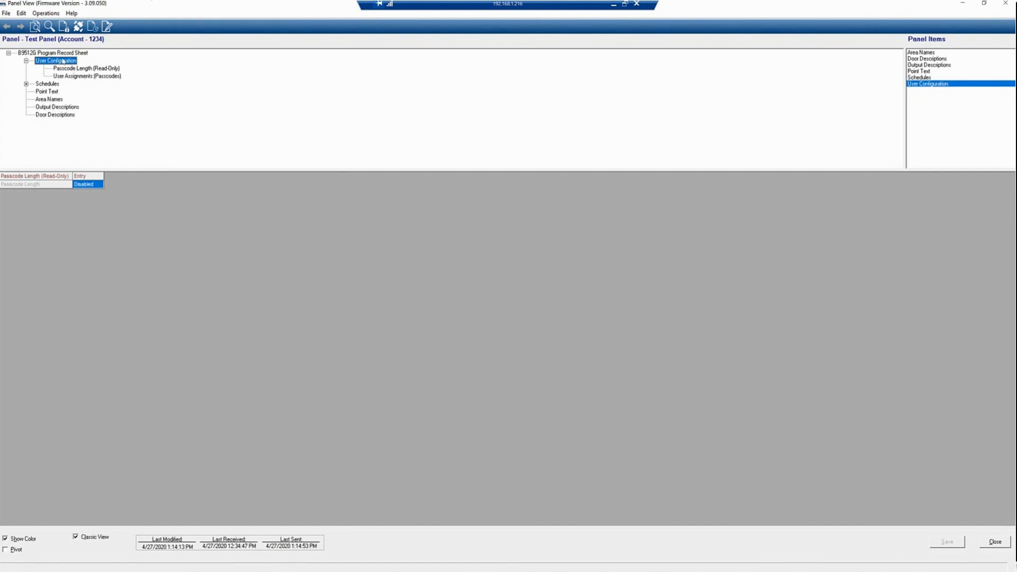
click(87, 76)
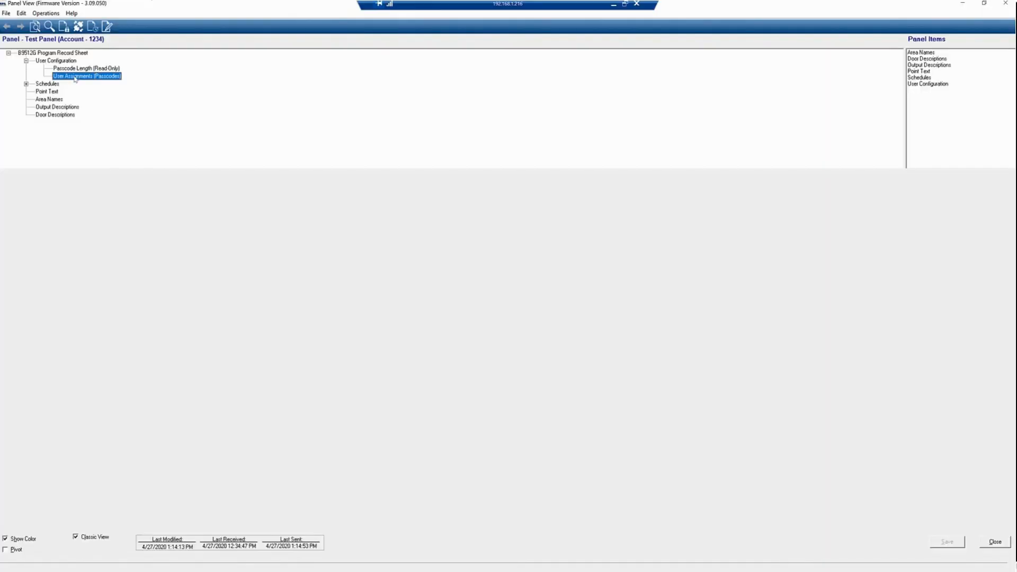
click(6, 550)
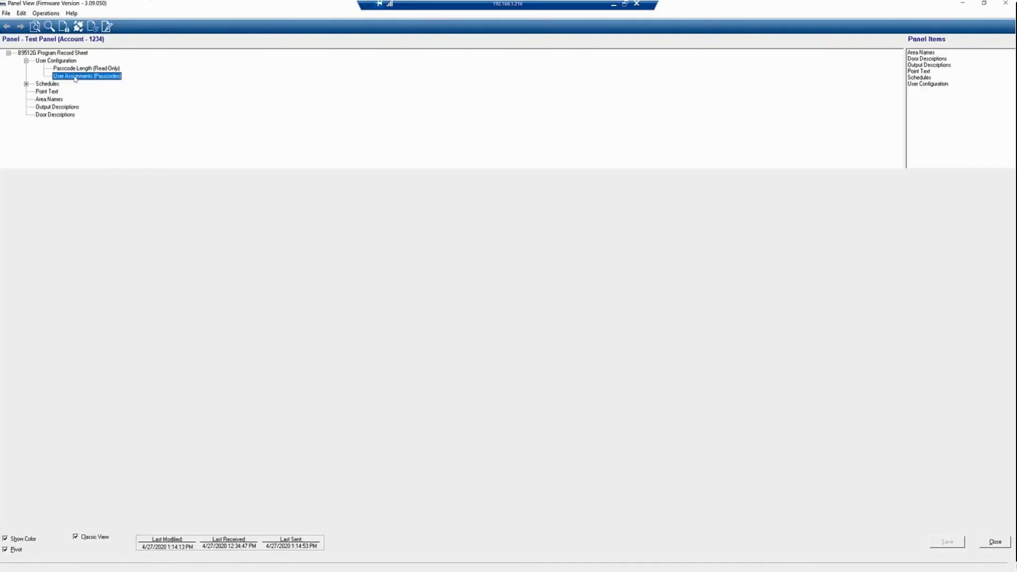
double_click(86, 77)
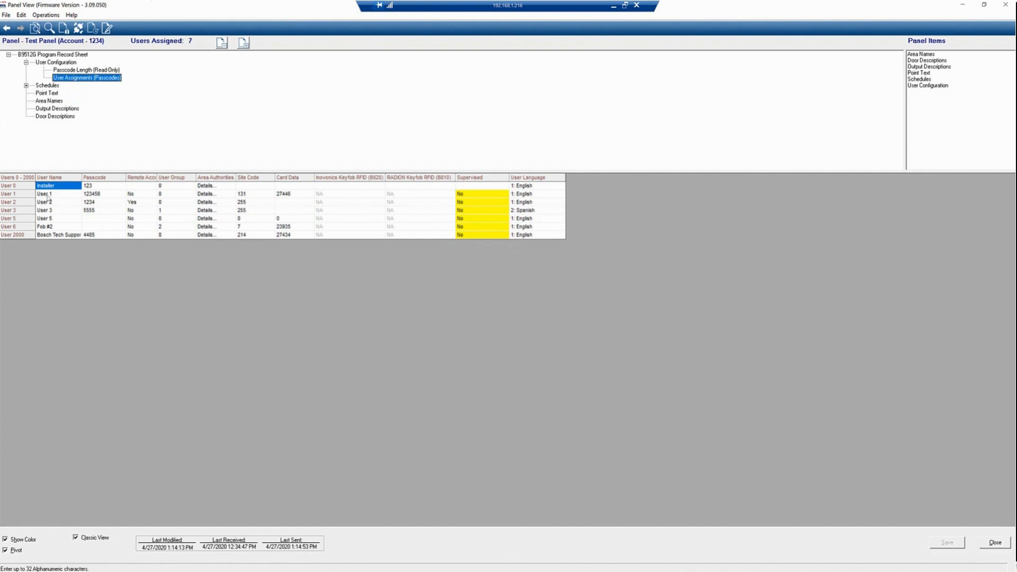
double_click(44, 218)
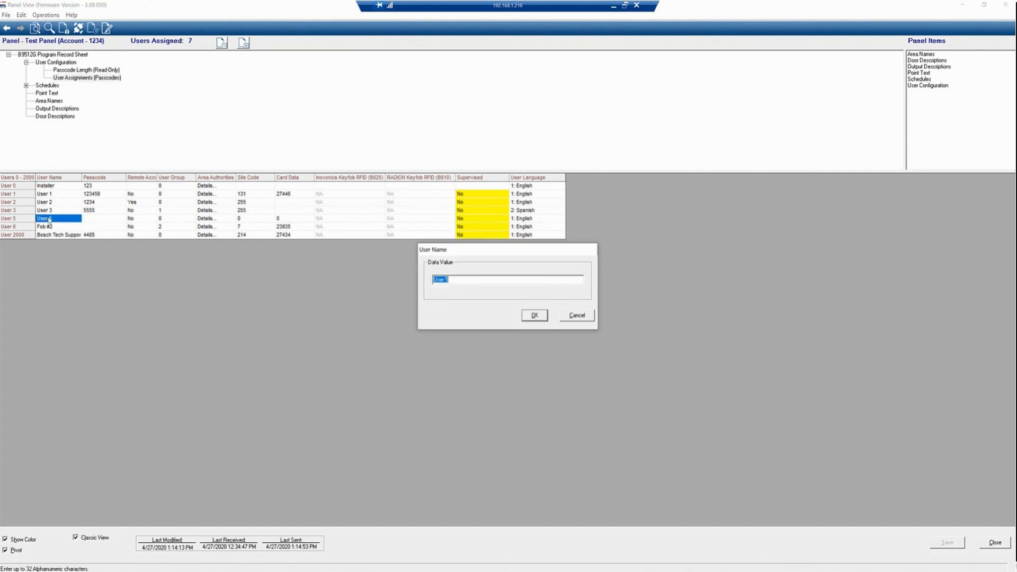
text(New En)
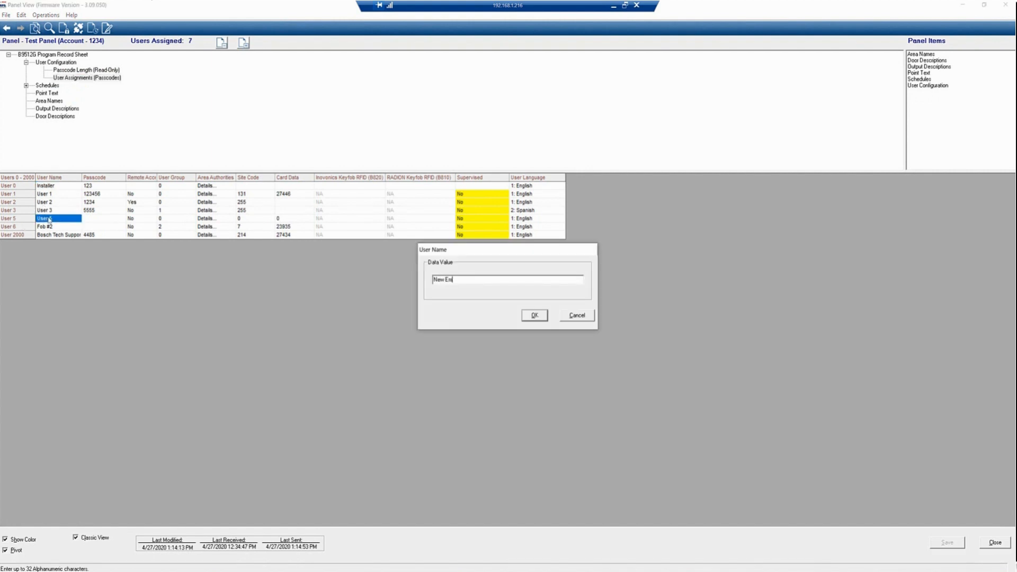
text(ployee)
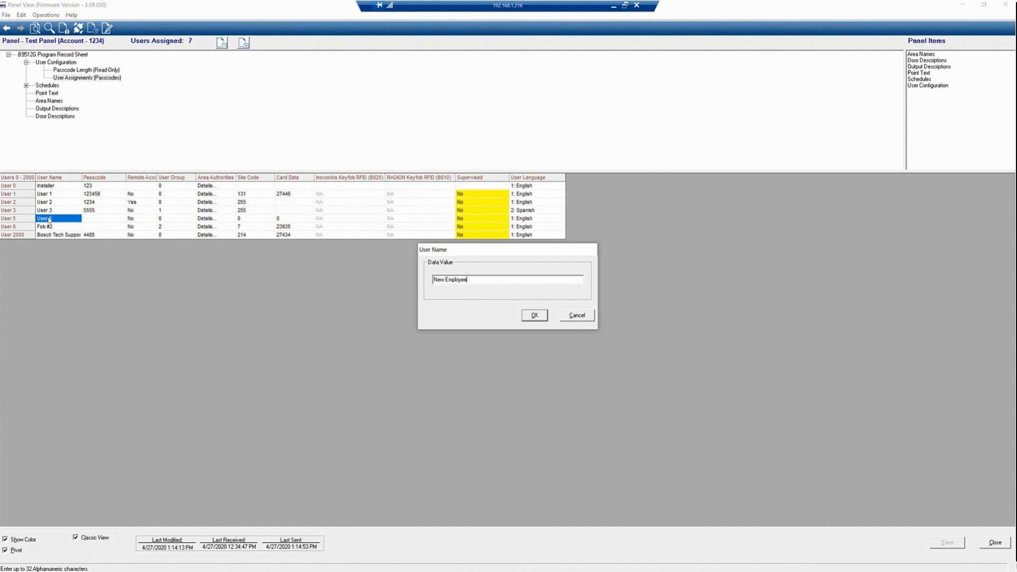
click(534, 314)
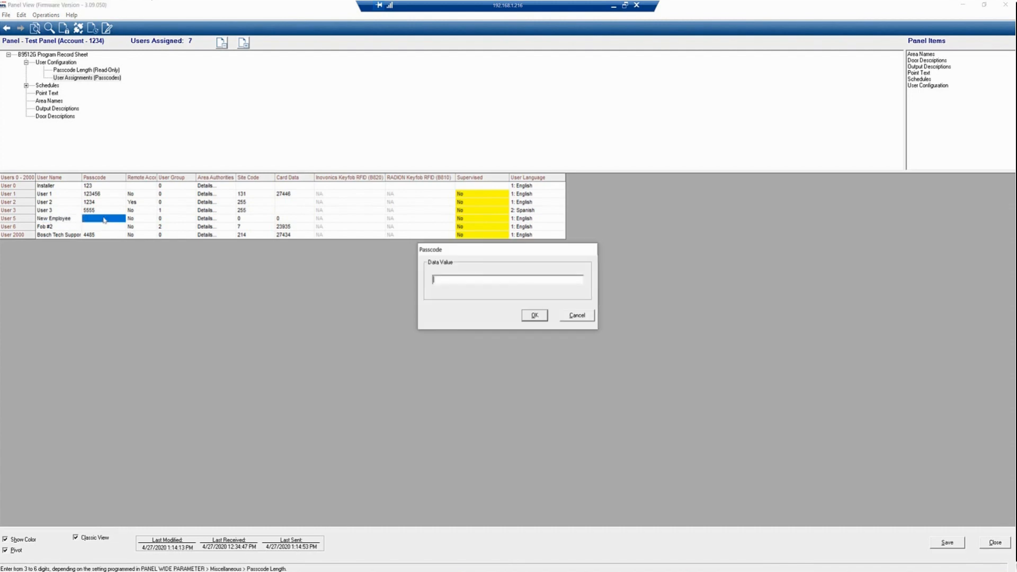
text(7777)
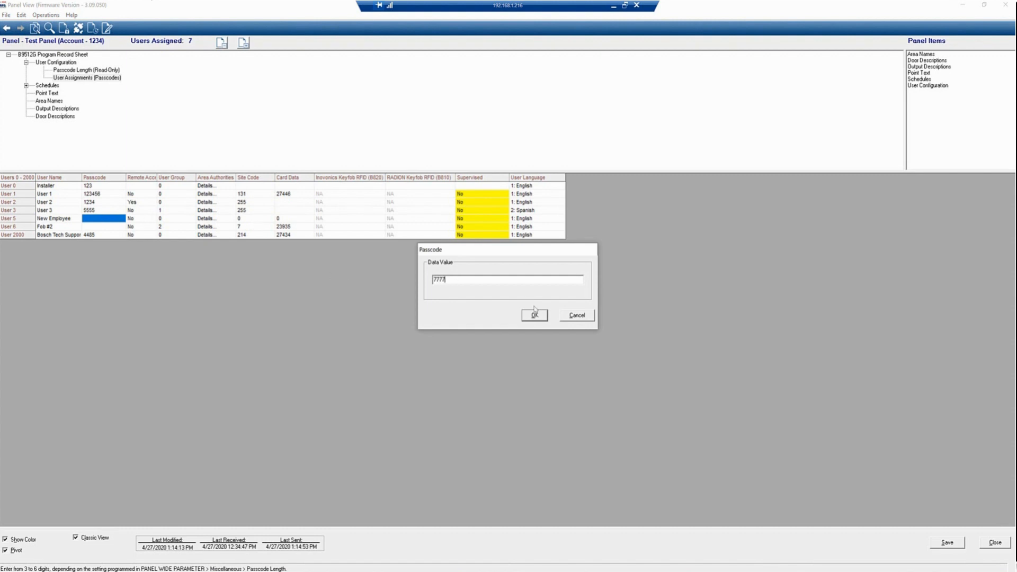
click(533, 315)
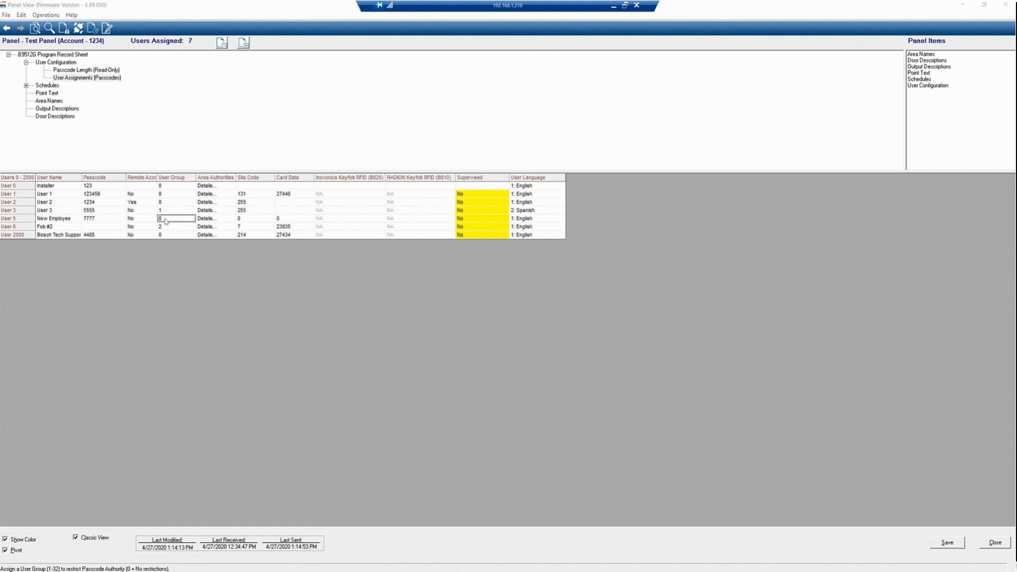
double_click(175, 218)
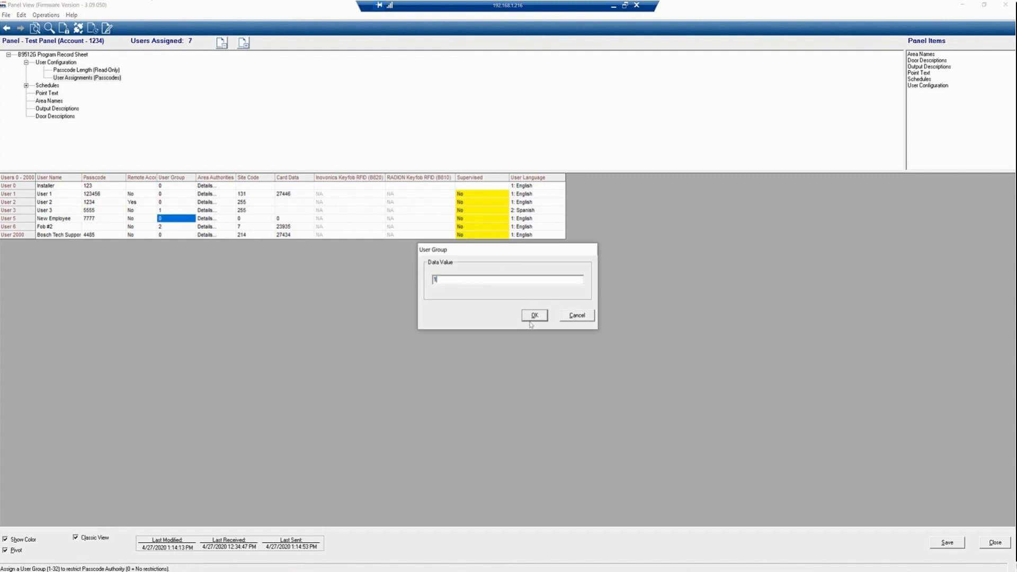
click(533, 316)
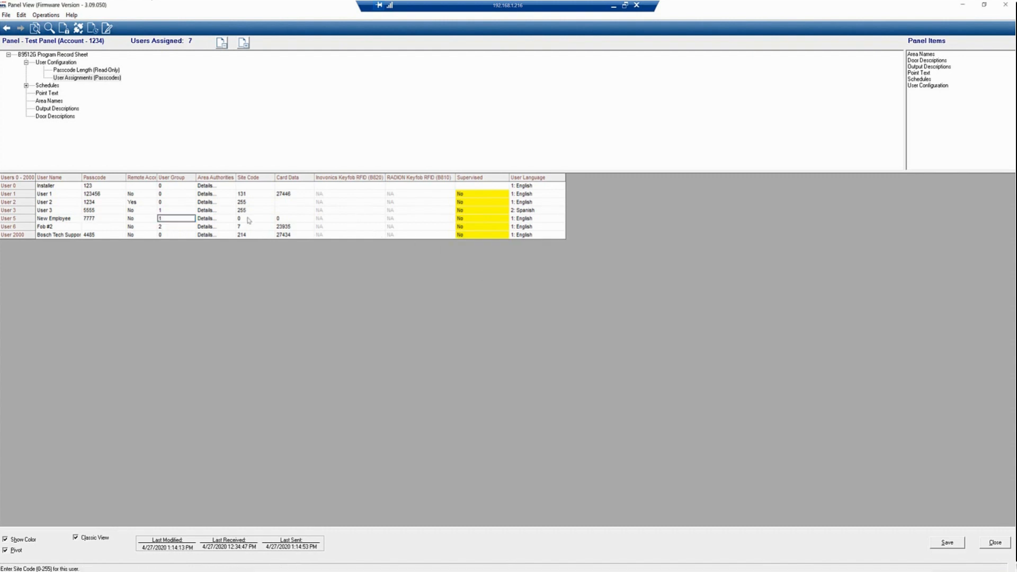
double_click(247, 217)
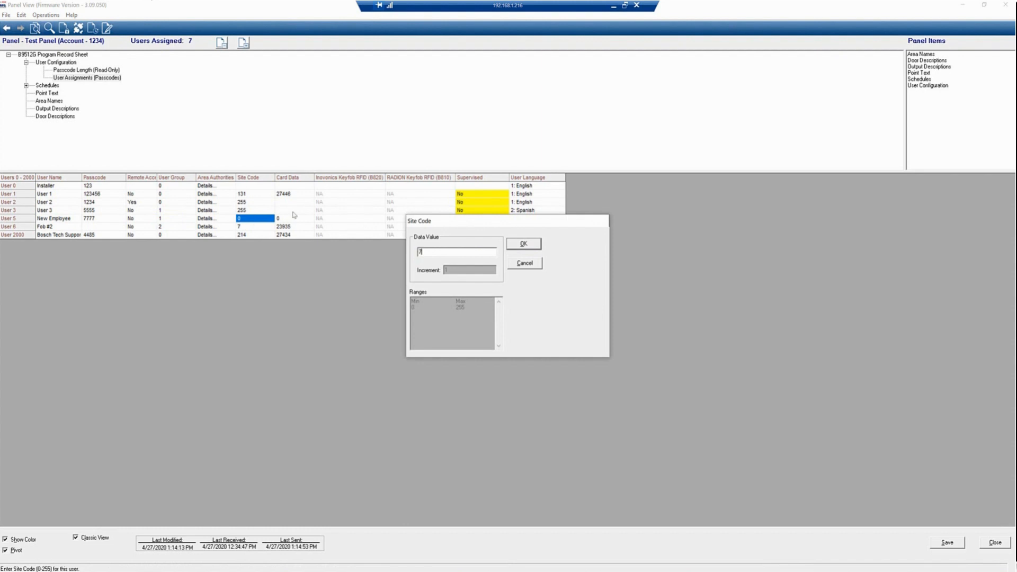
click(523, 243)
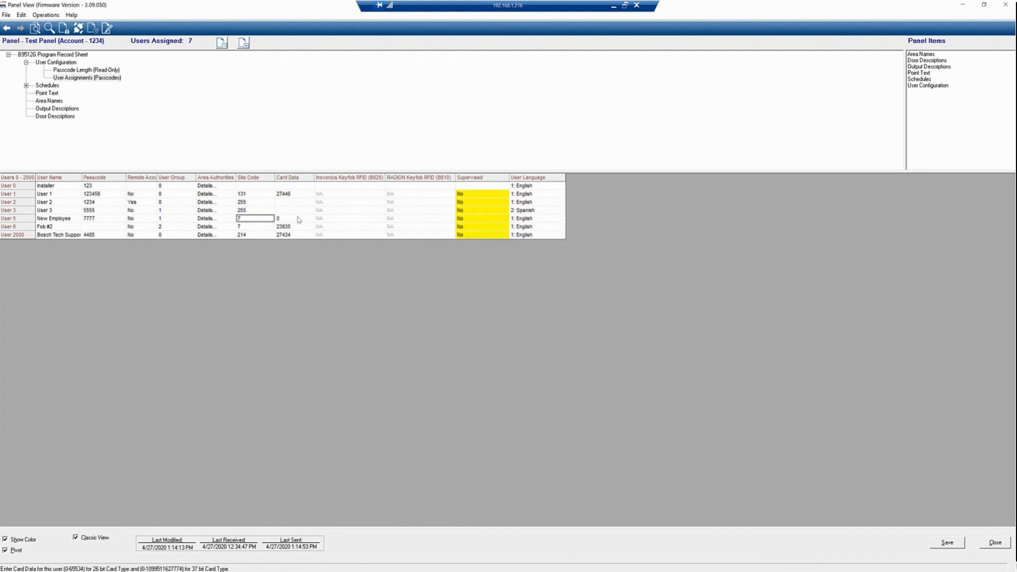
double_click(294, 218)
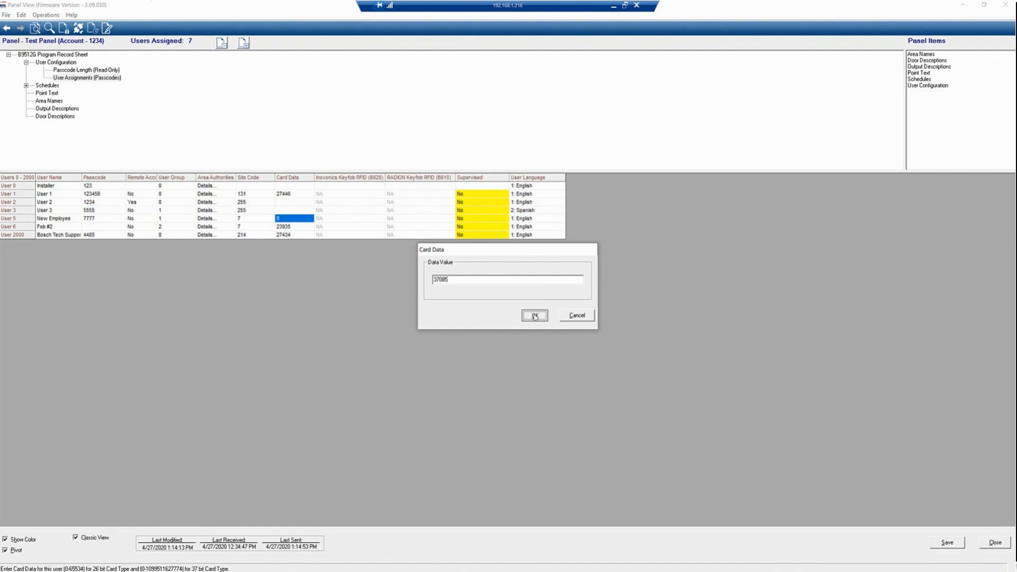
click(534, 316)
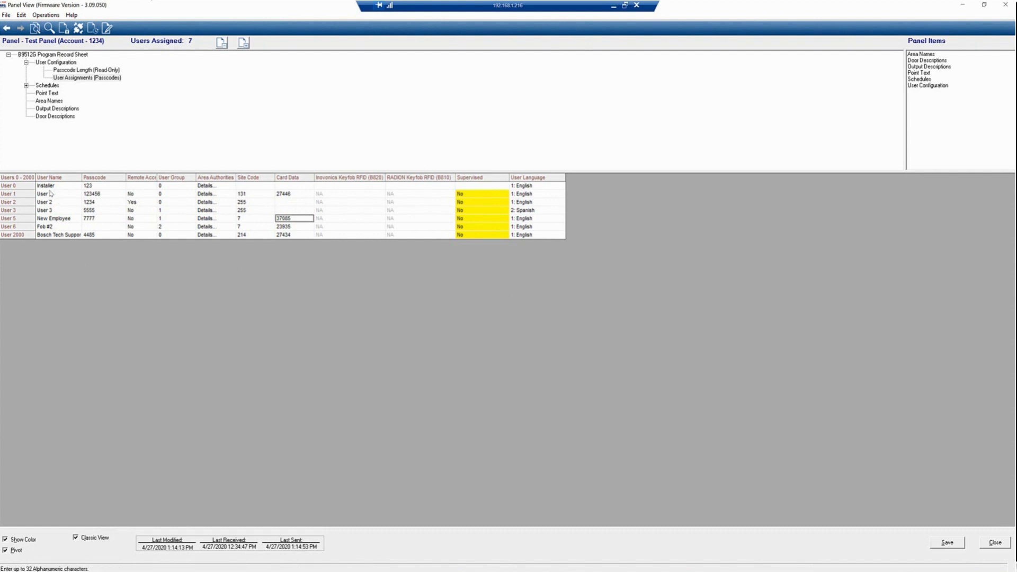
mouse_move(51, 229)
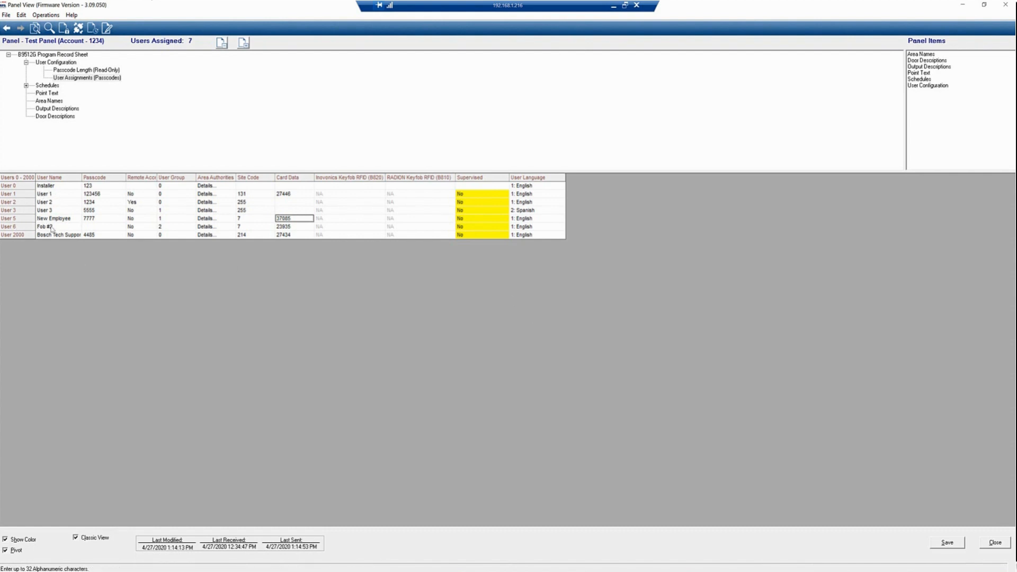
double_click(46, 227)
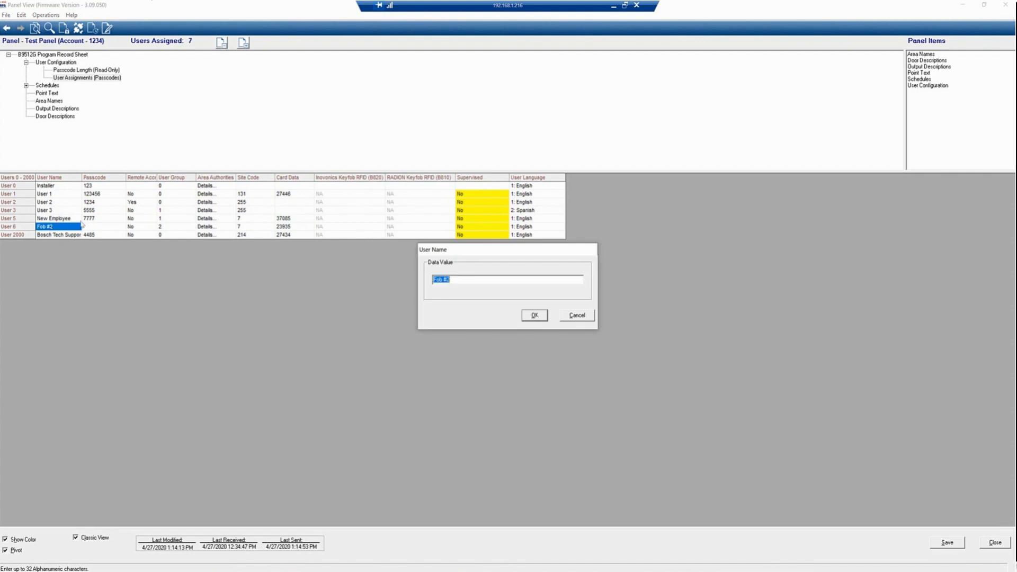
mouse_move(469, 279)
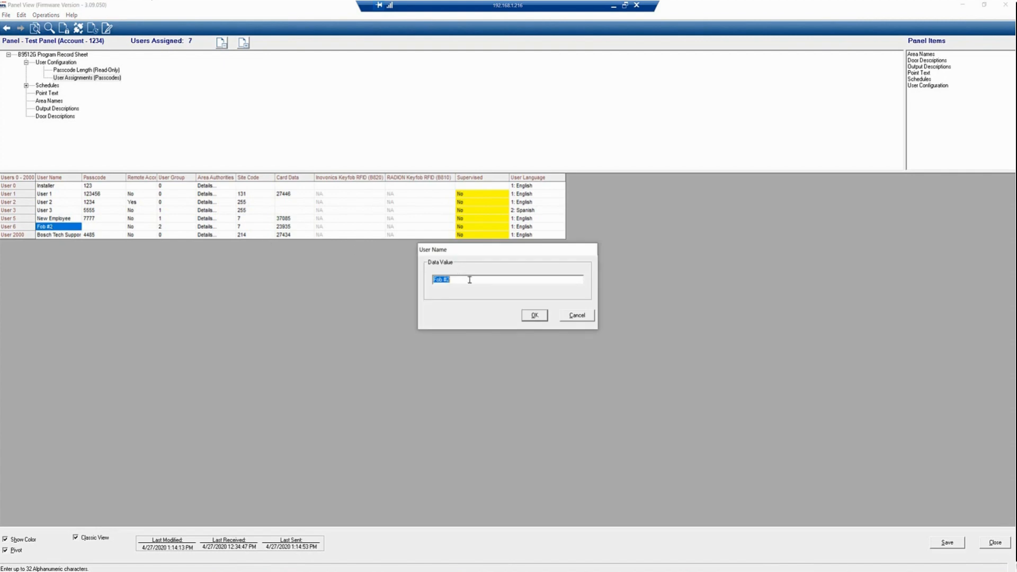
text(Exit)
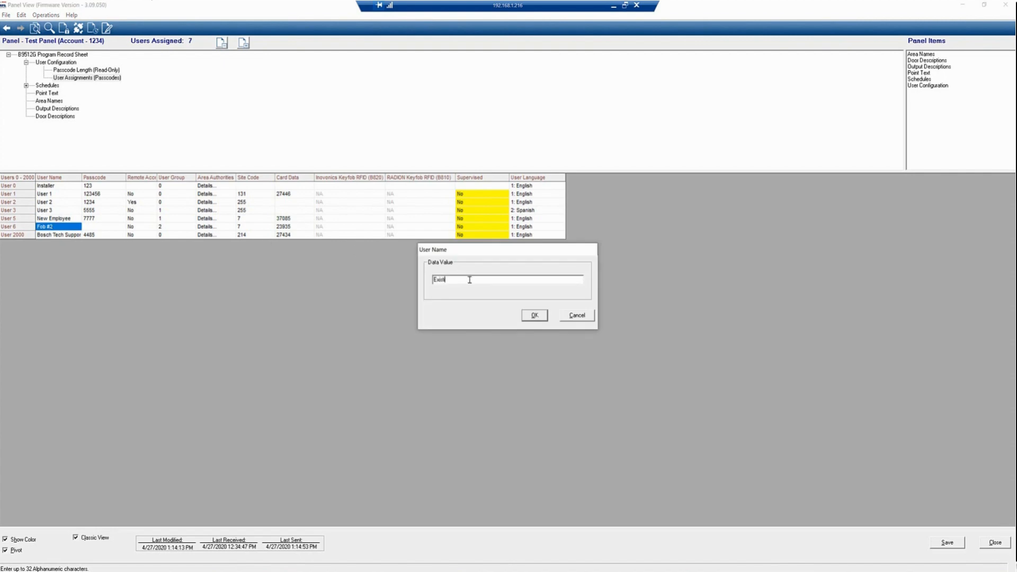
text(ing Employee)
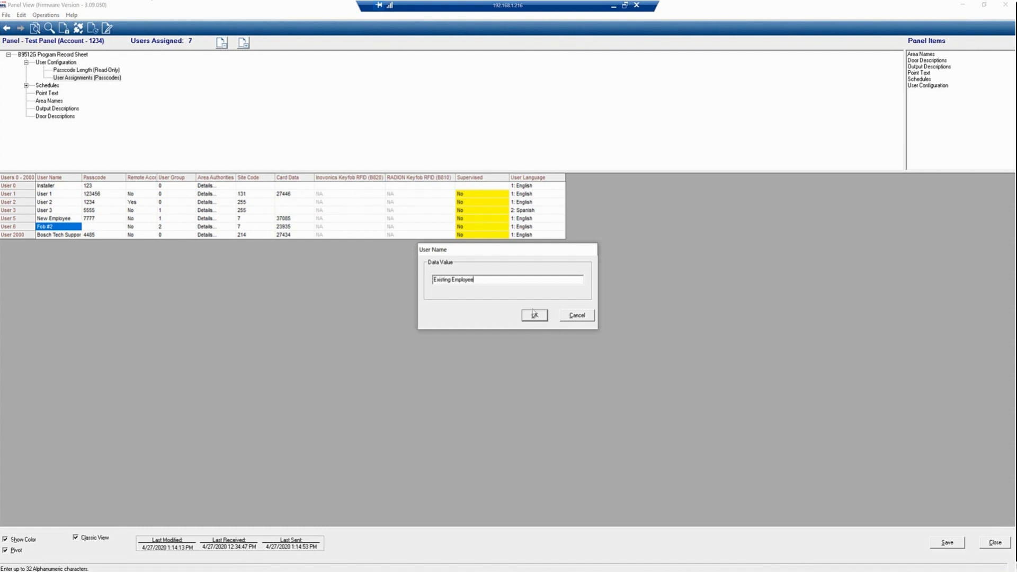
click(533, 316)
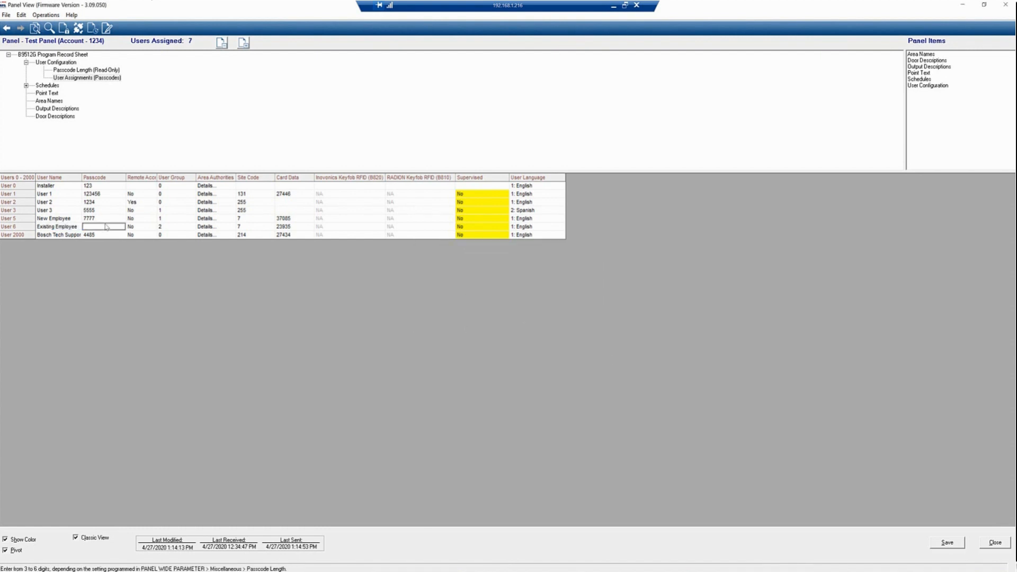
double_click(104, 226)
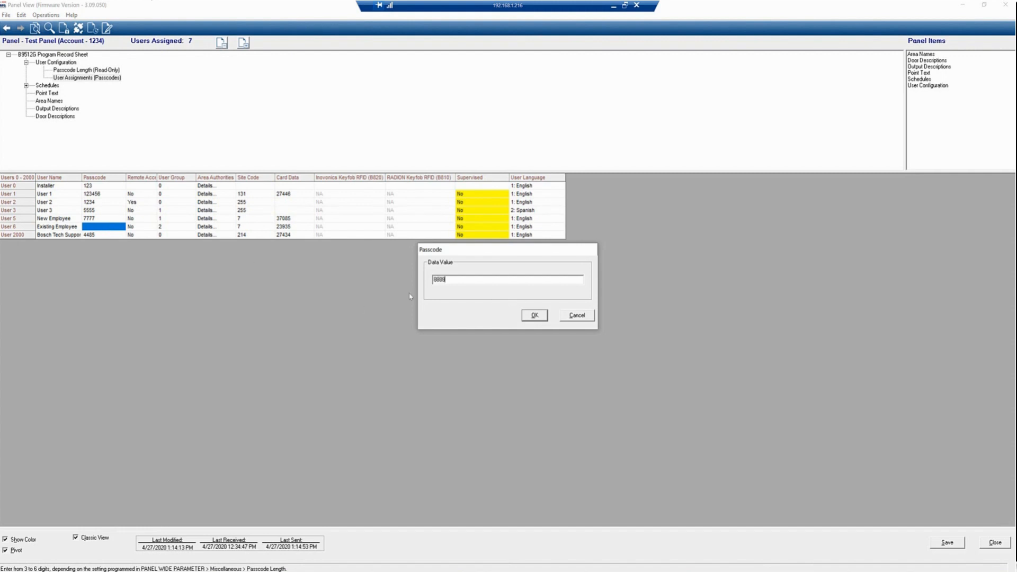
click(534, 315)
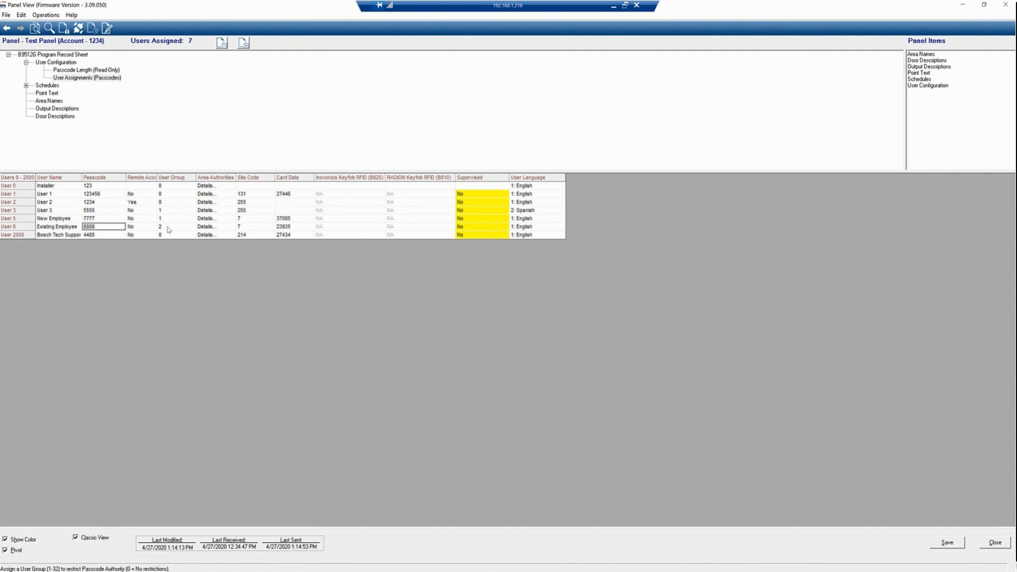
mouse_move(298, 226)
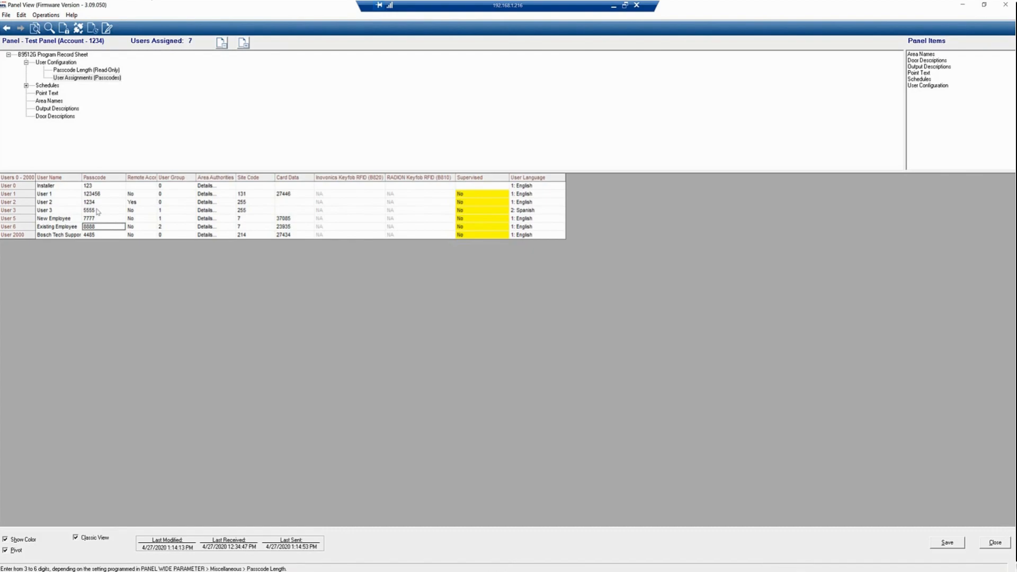
click(102, 210)
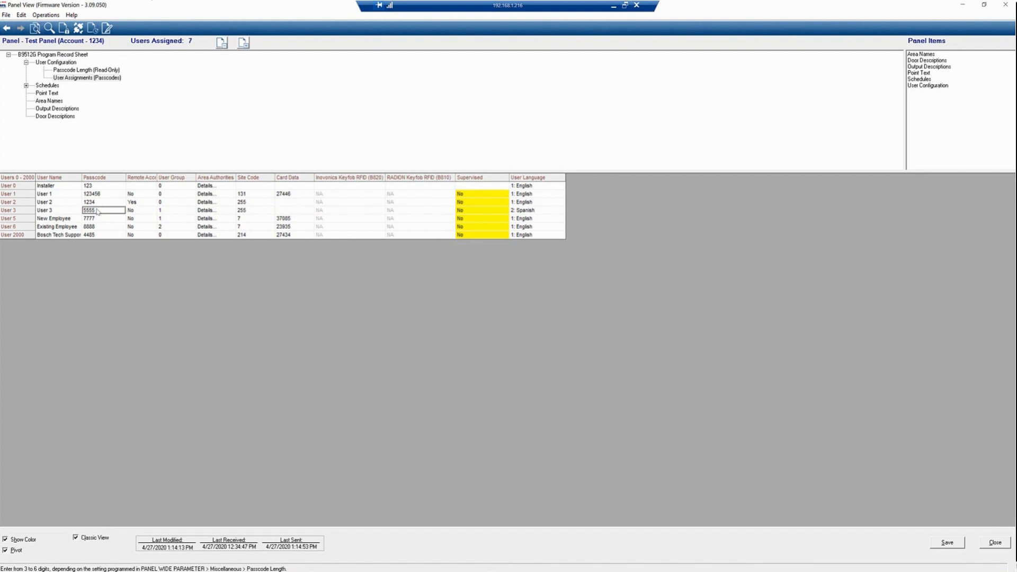
- Change User 3's passcode to 5555
double_click(102, 210)
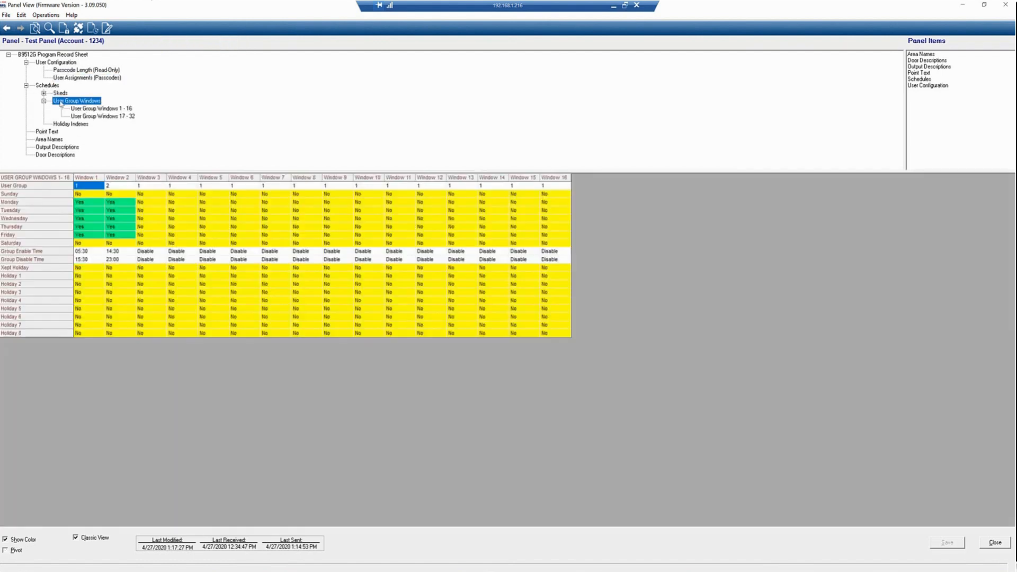
- Display the User Group Windows 1–16 schedule for Test Panel
click(101, 108)
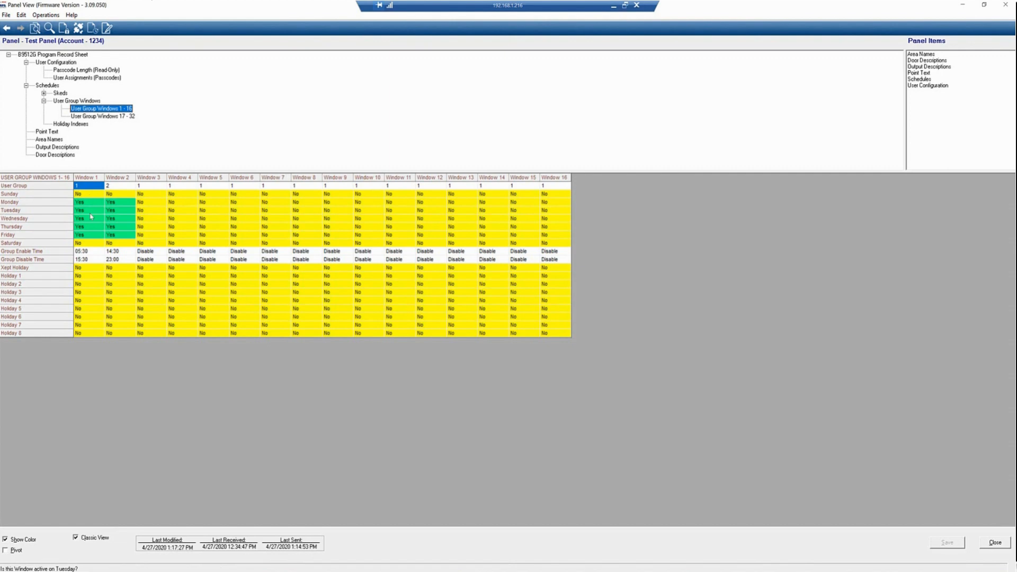
mouse_move(88, 222)
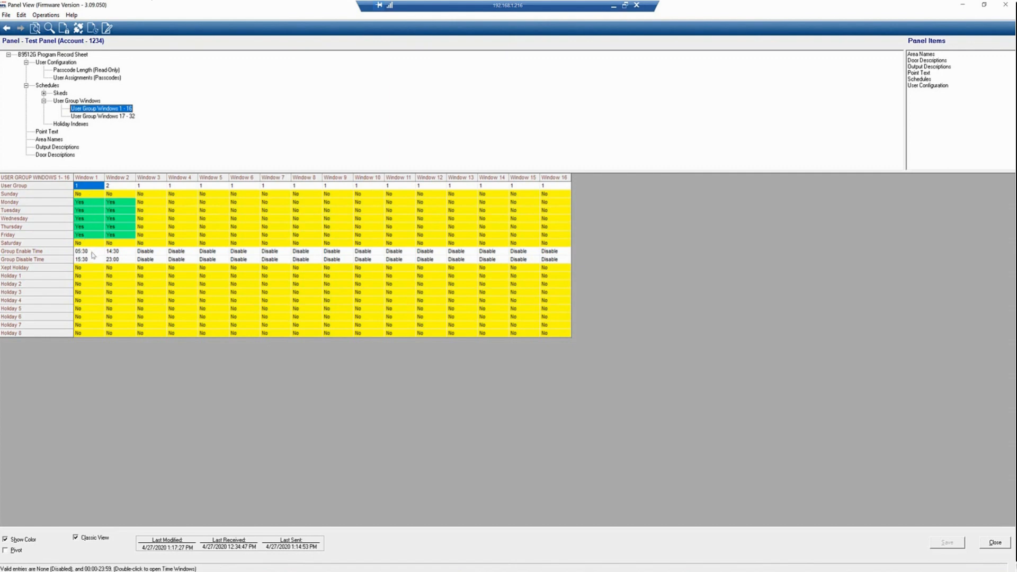
mouse_move(88, 266)
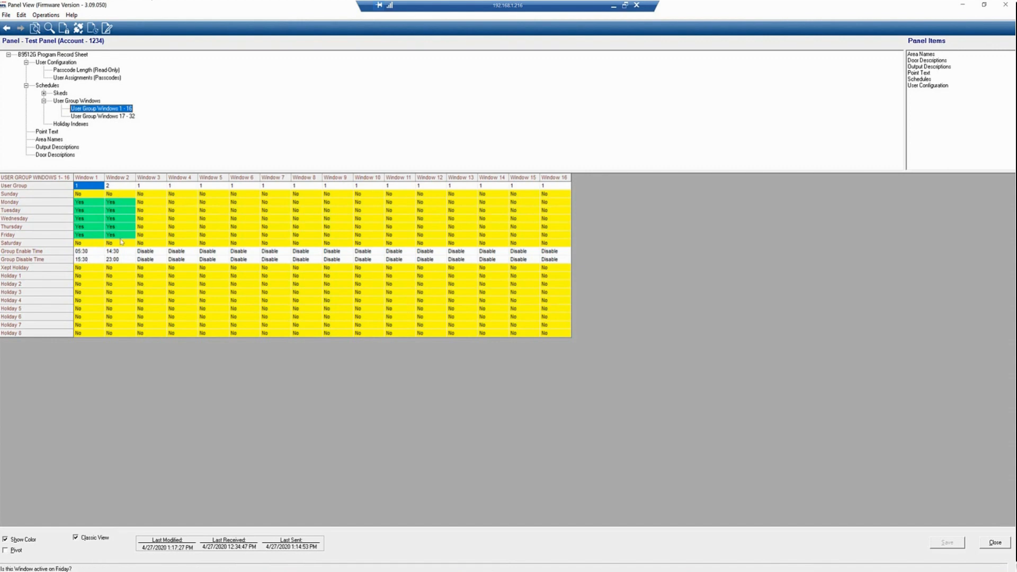
mouse_move(122, 263)
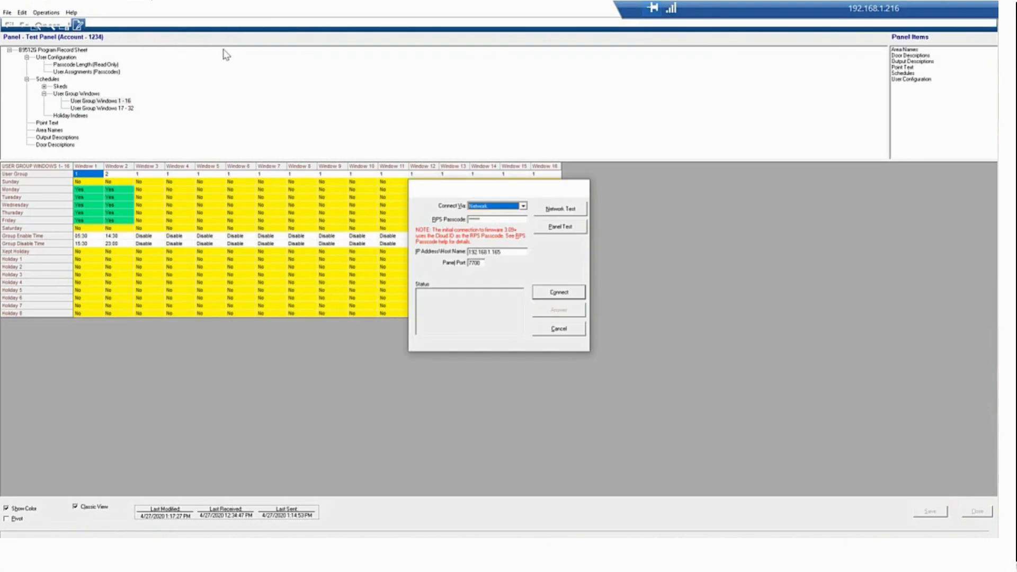
- Send the RPS account data to Test Panel, overwriting panel data, until 100% complete
click(558, 291)
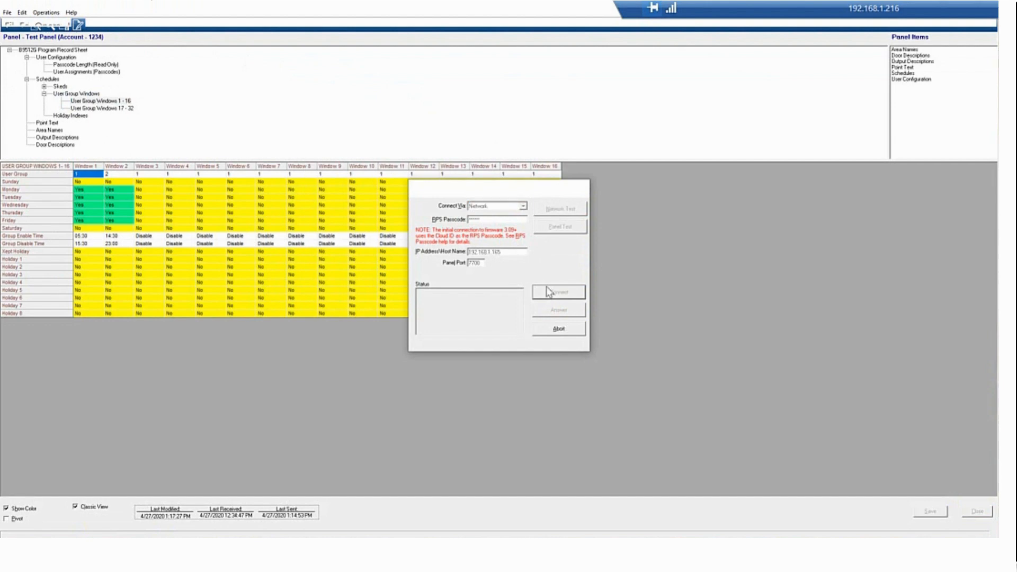
click(558, 292)
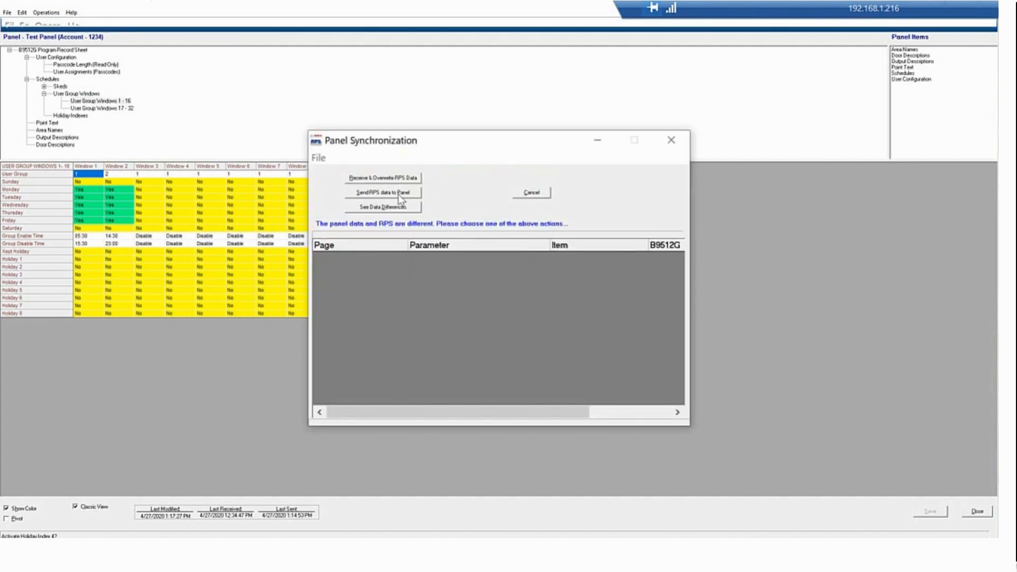
click(383, 193)
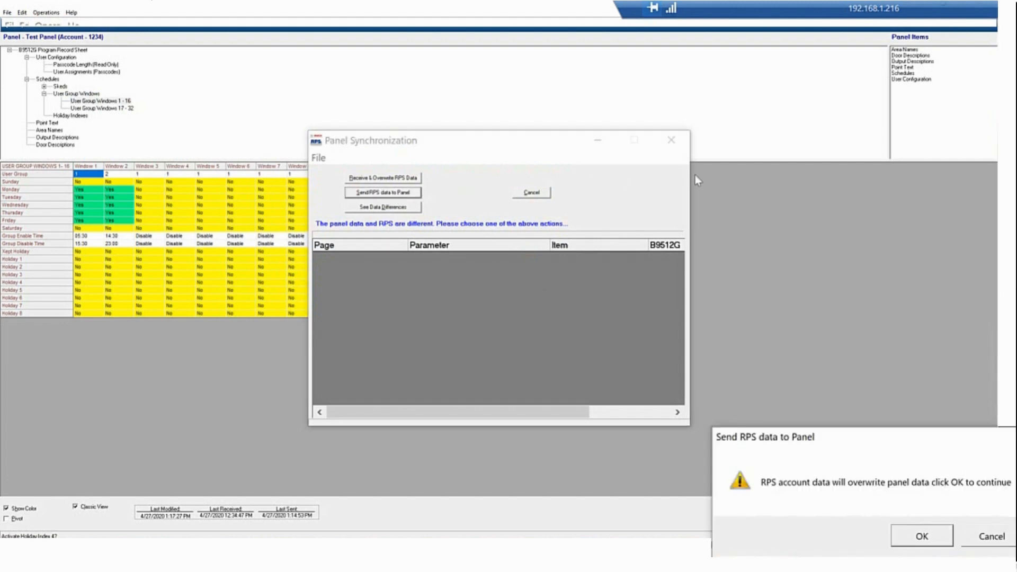
click(921, 535)
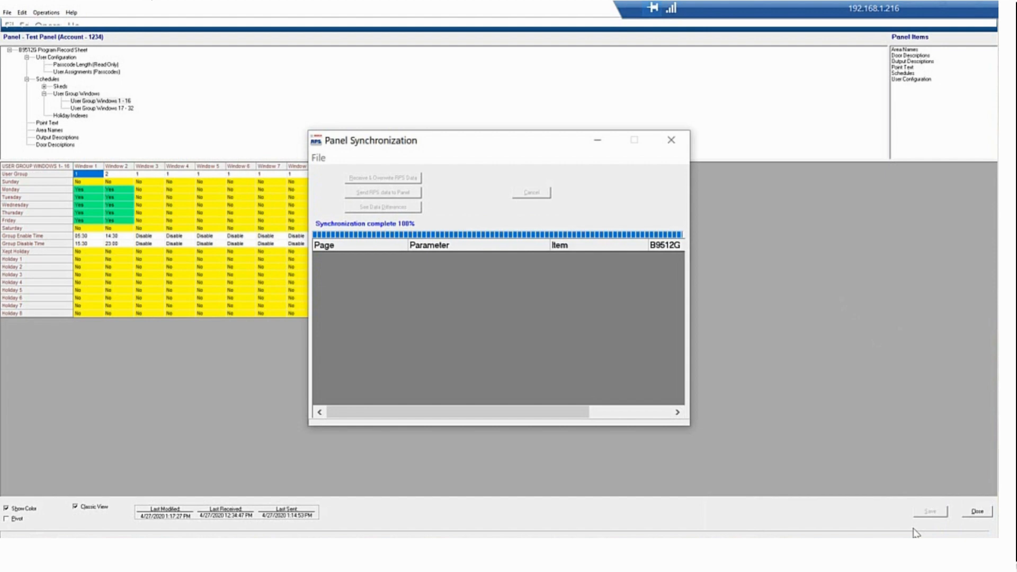
mouse_move(927, 474)
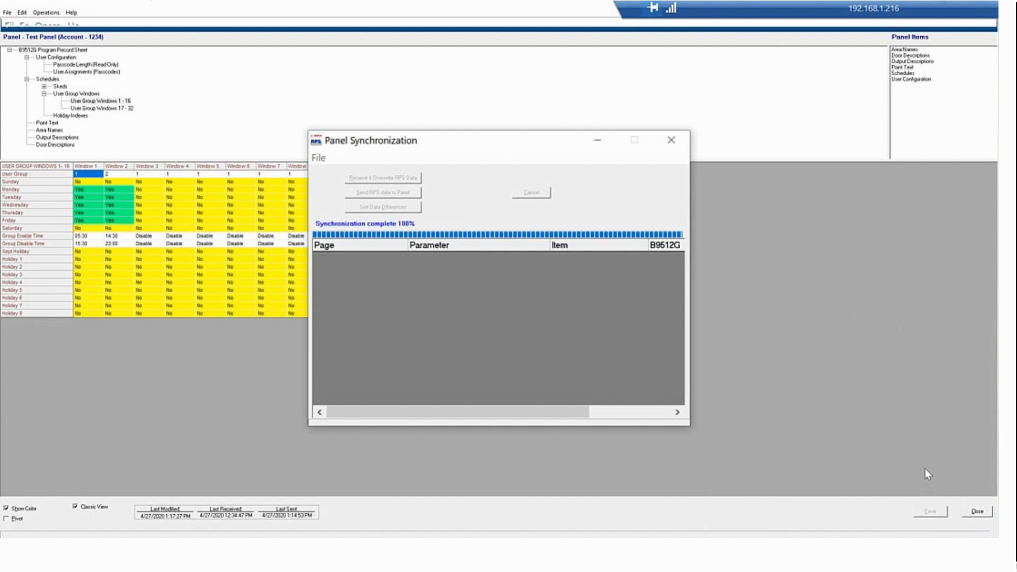
click(671, 140)
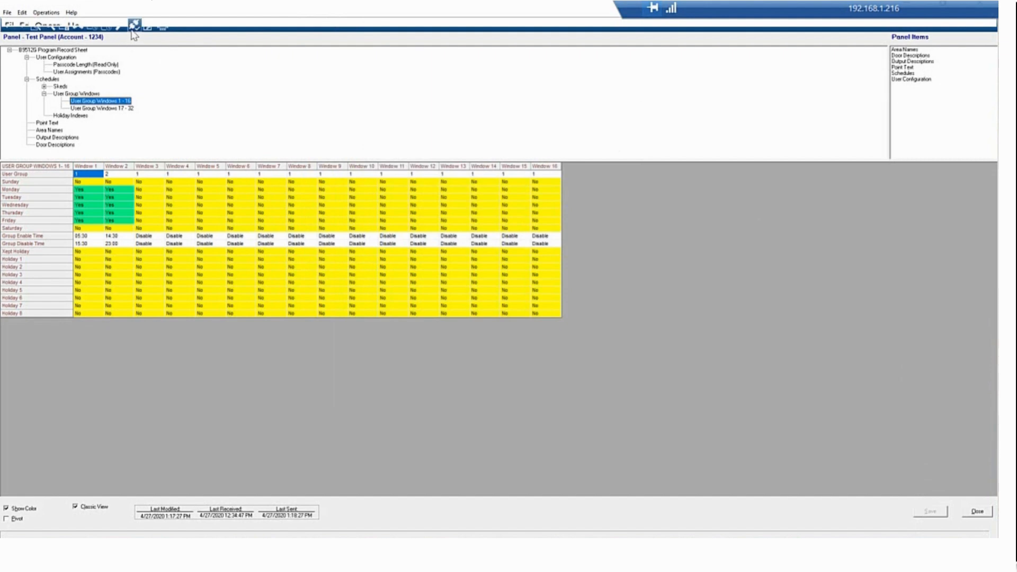
- Disconnect from Test Panel with Reset Panel enabled
click(132, 26)
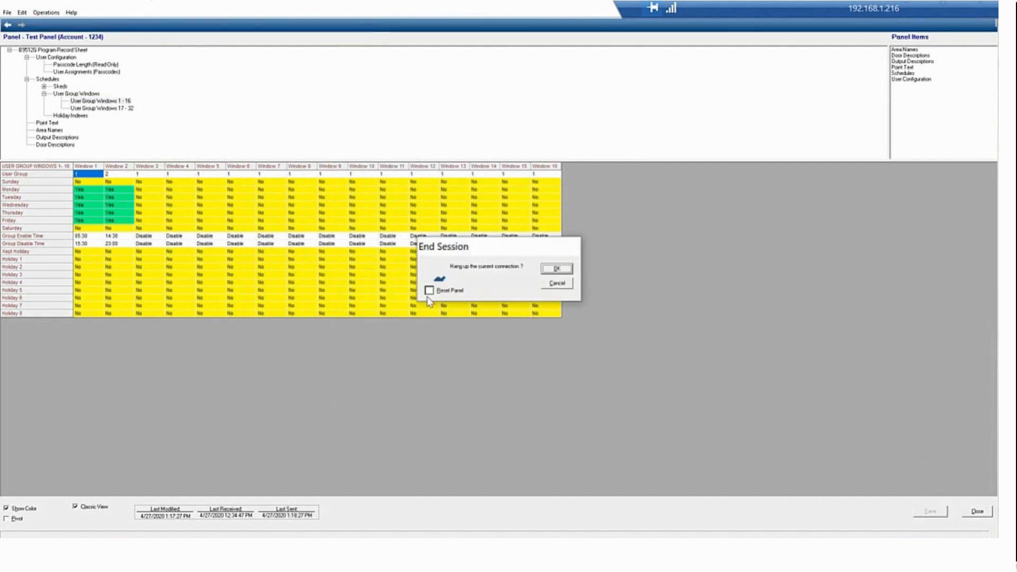
click(429, 290)
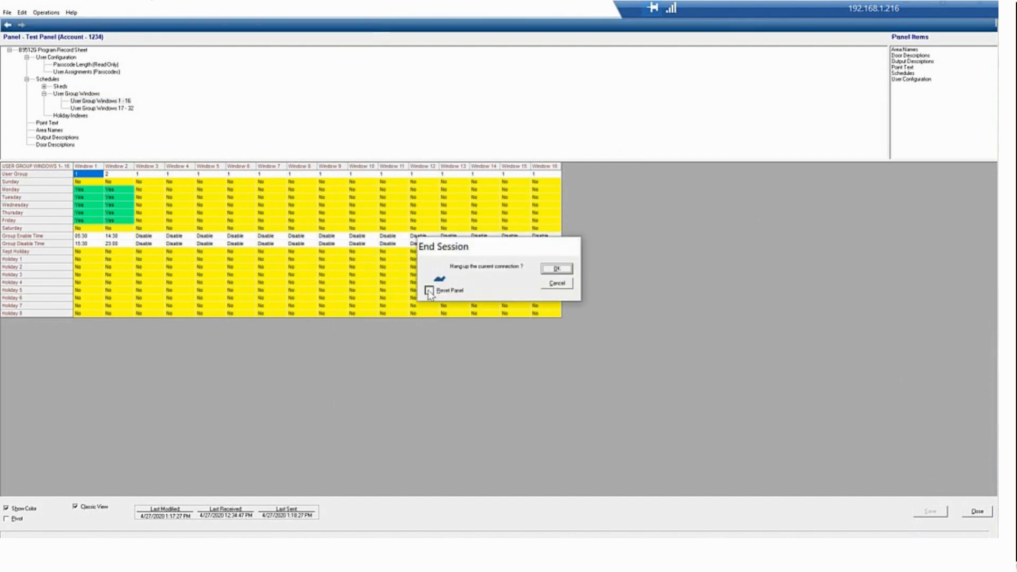
click(556, 283)
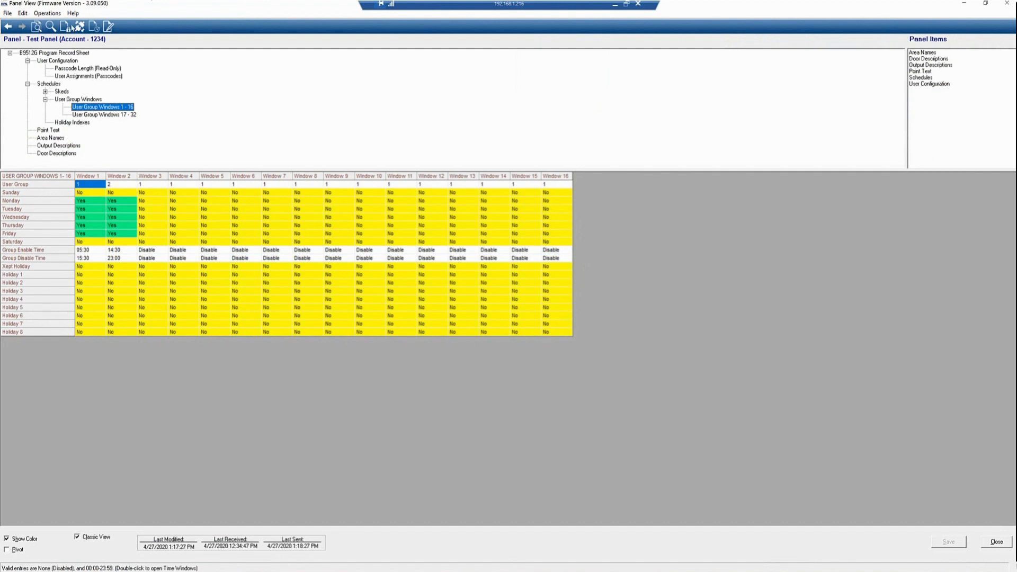
- Reconnect to Test Panel through Operations > Connect
click(46, 13)
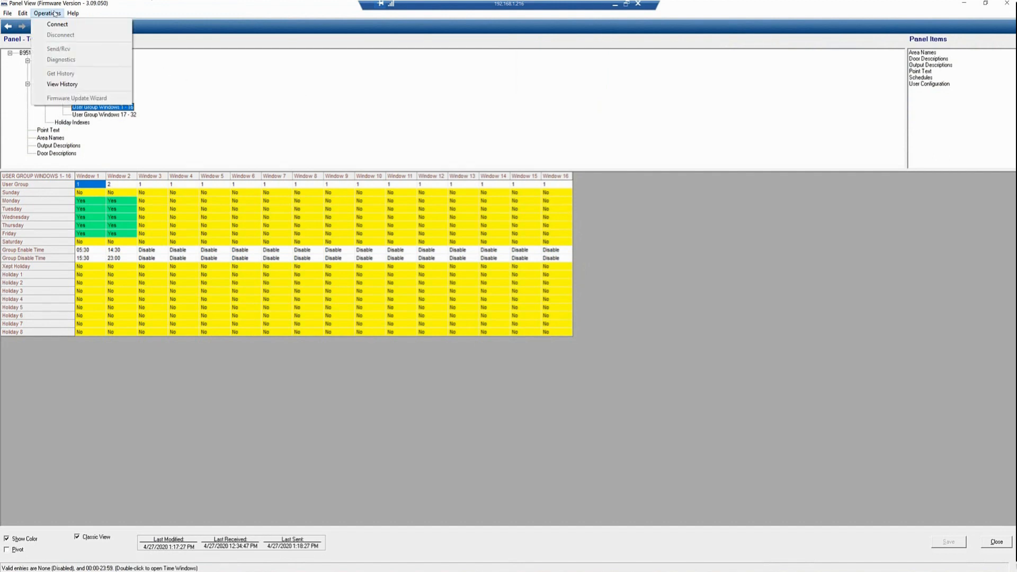
mouse_move(57, 24)
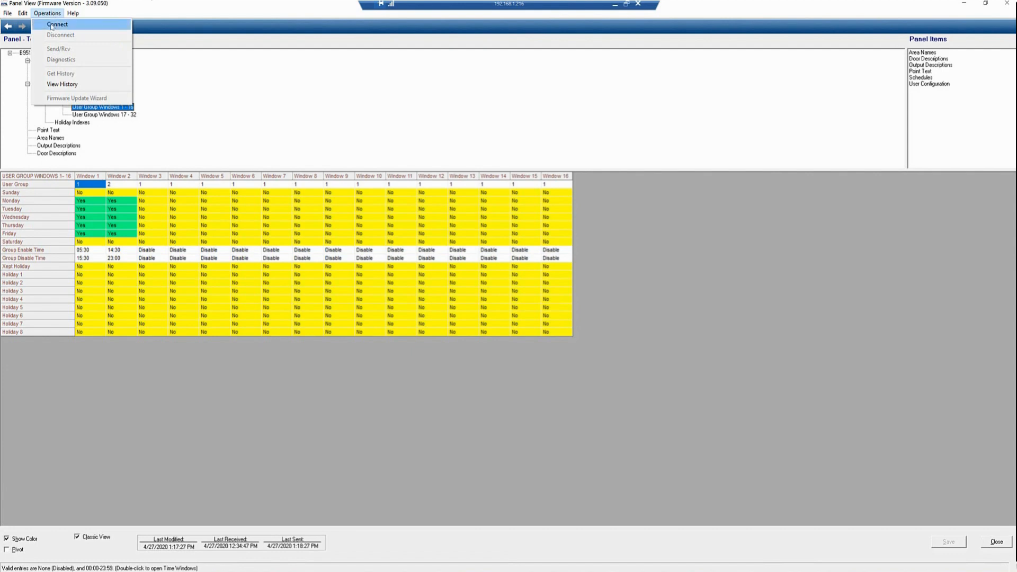
click(56, 24)
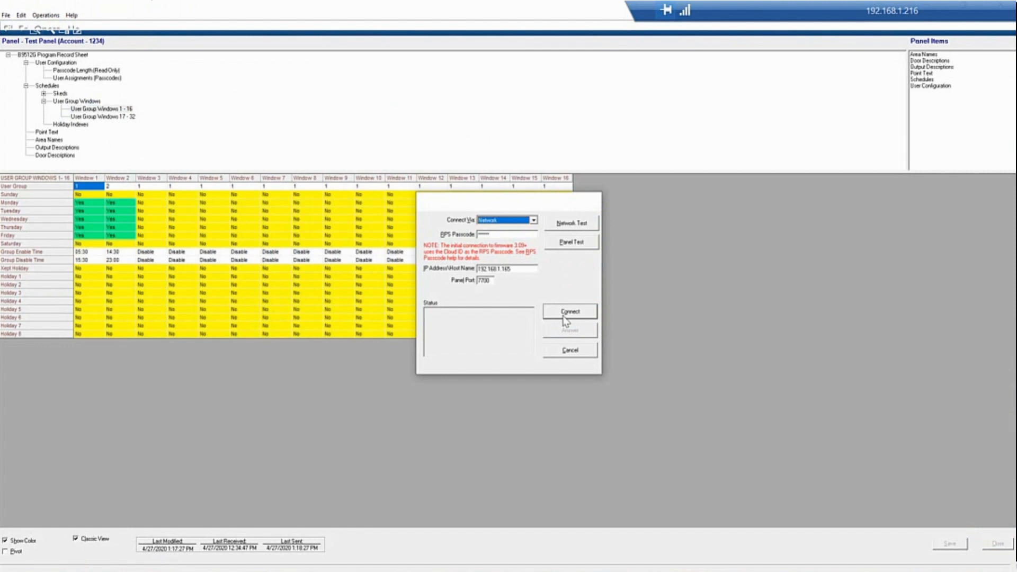
click(570, 311)
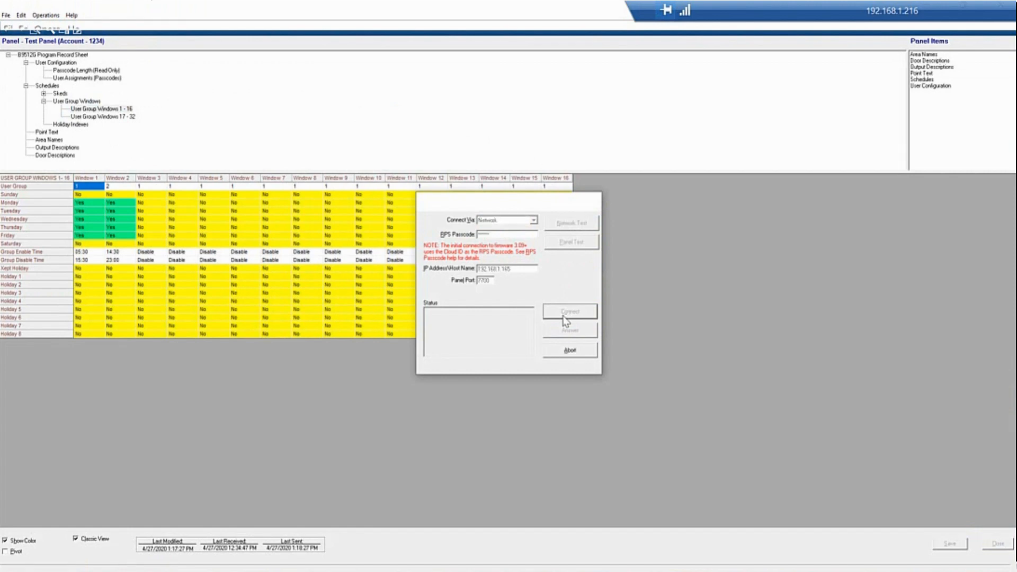
click(569, 312)
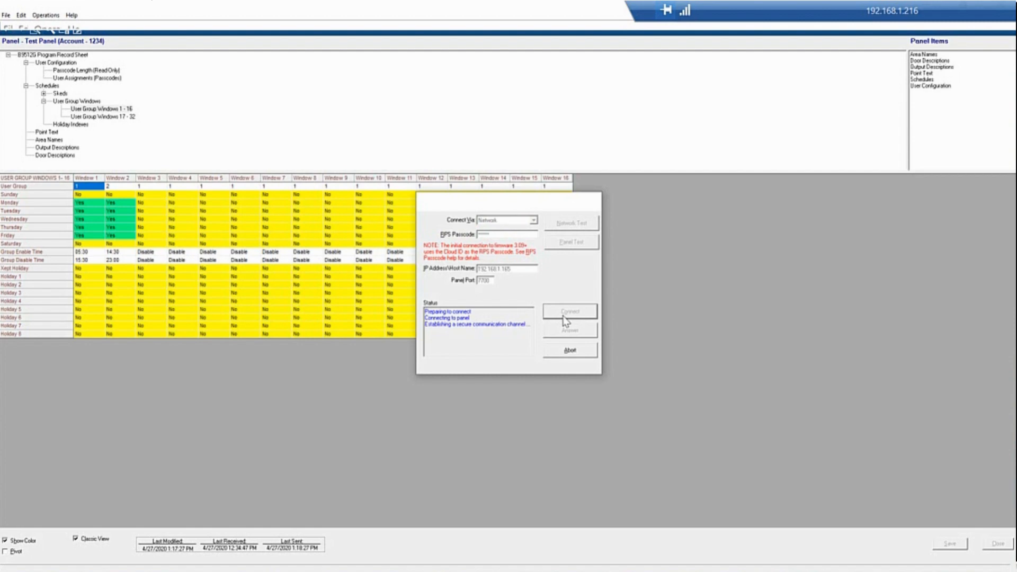
click(569, 350)
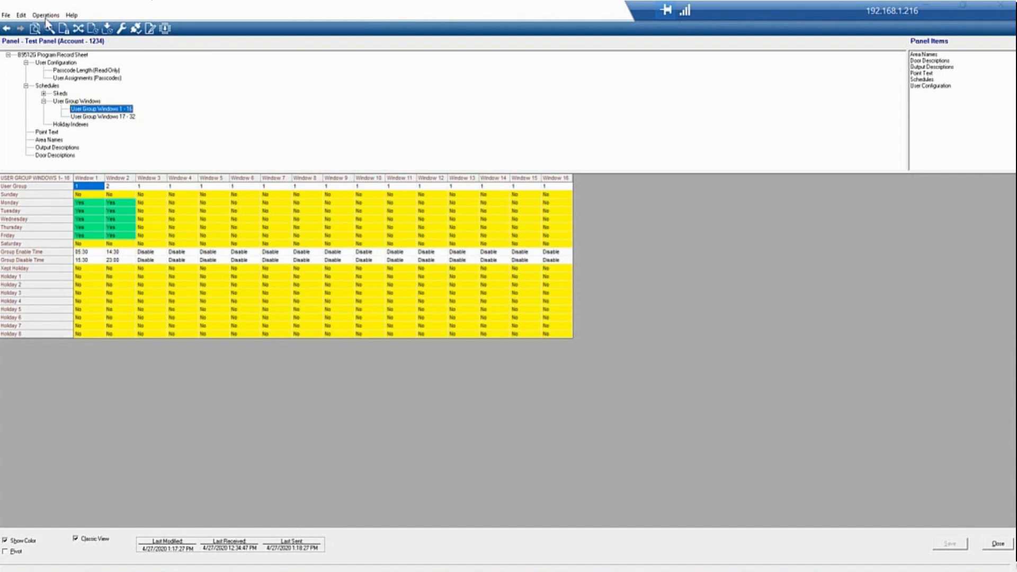
mouse_move(846, 453)
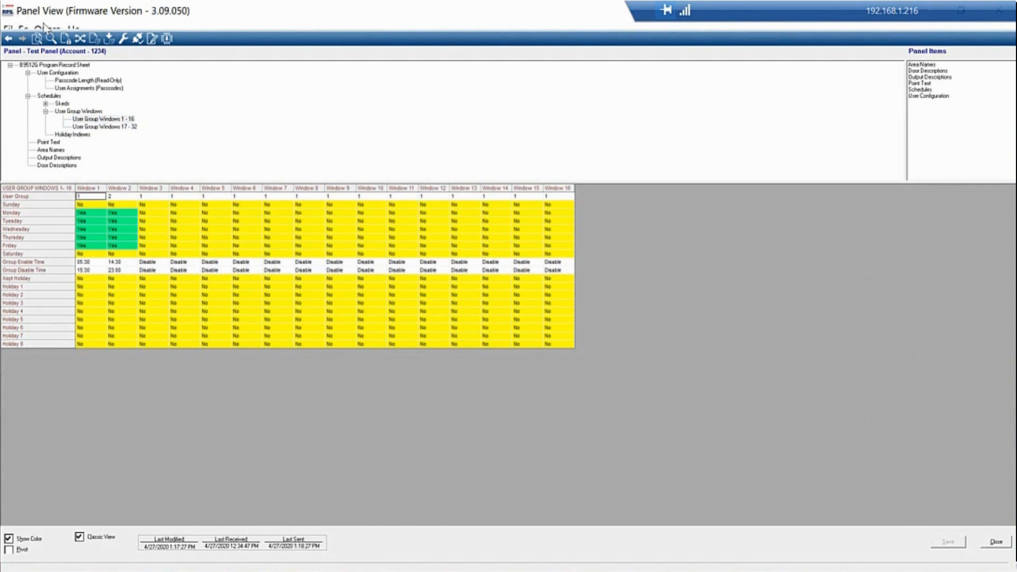
- Retrieve Test Panel's history events using Operations > Get History
click(46, 29)
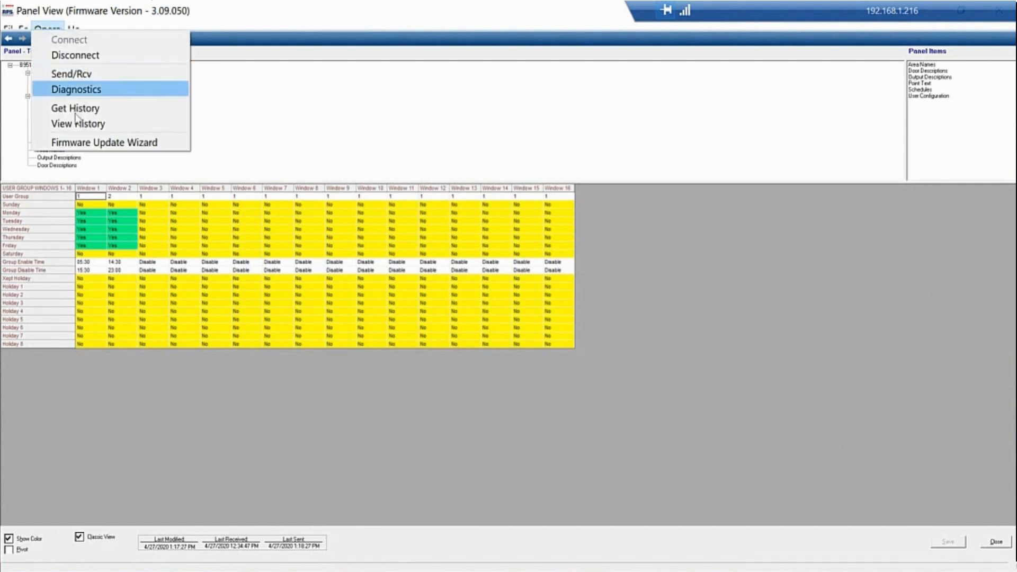
mouse_move(75, 107)
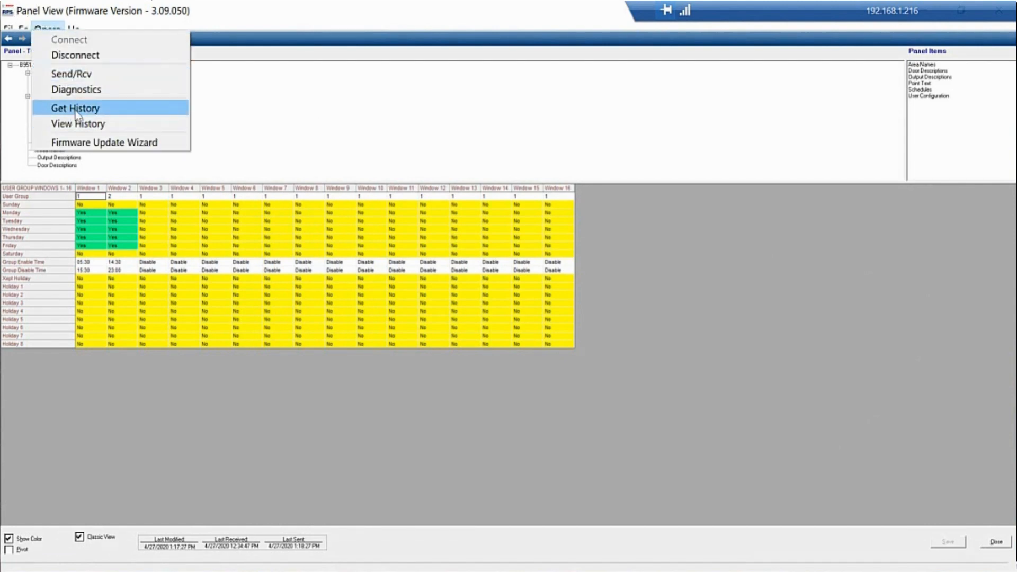
click(76, 108)
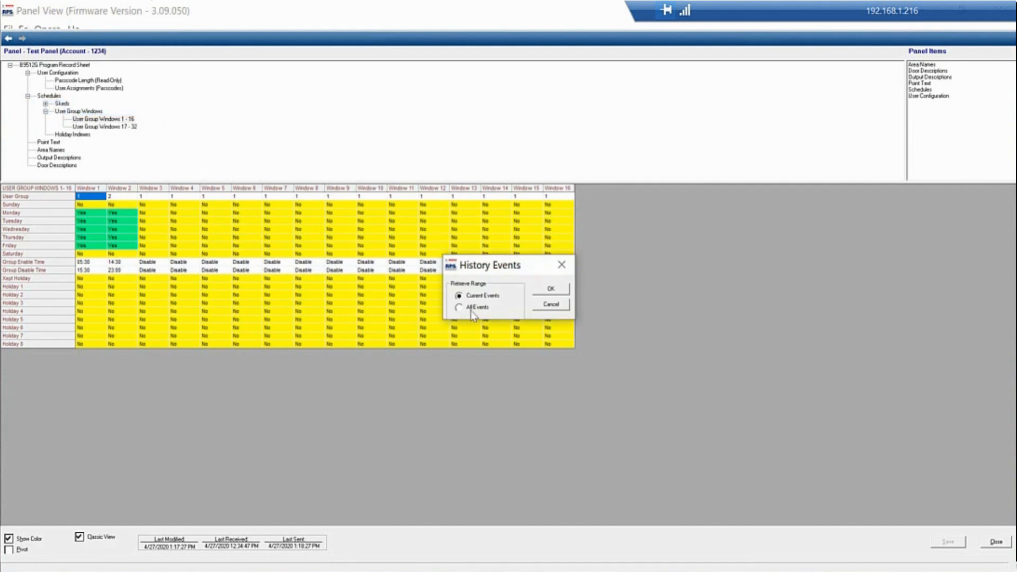
click(550, 288)
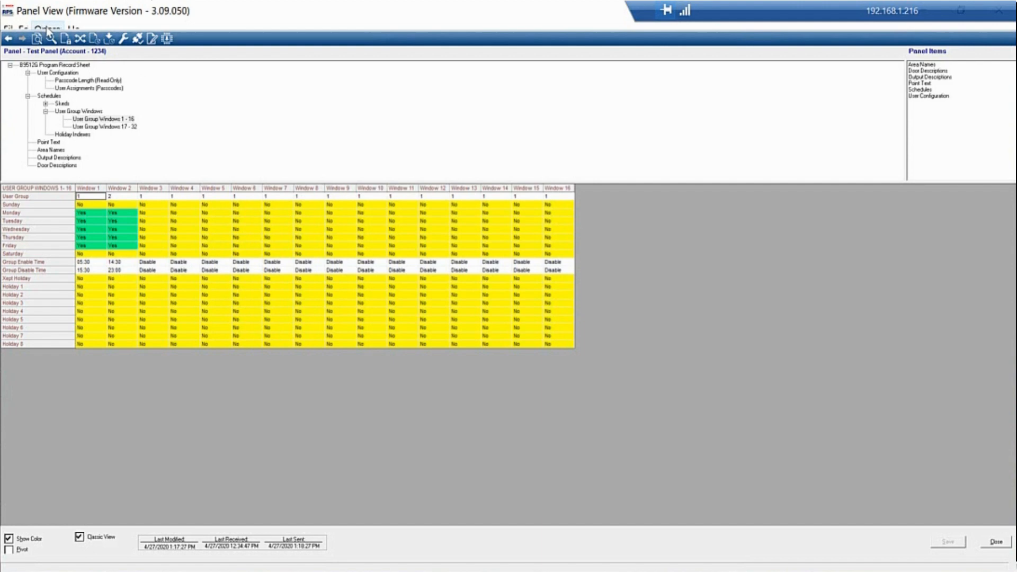
click(45, 28)
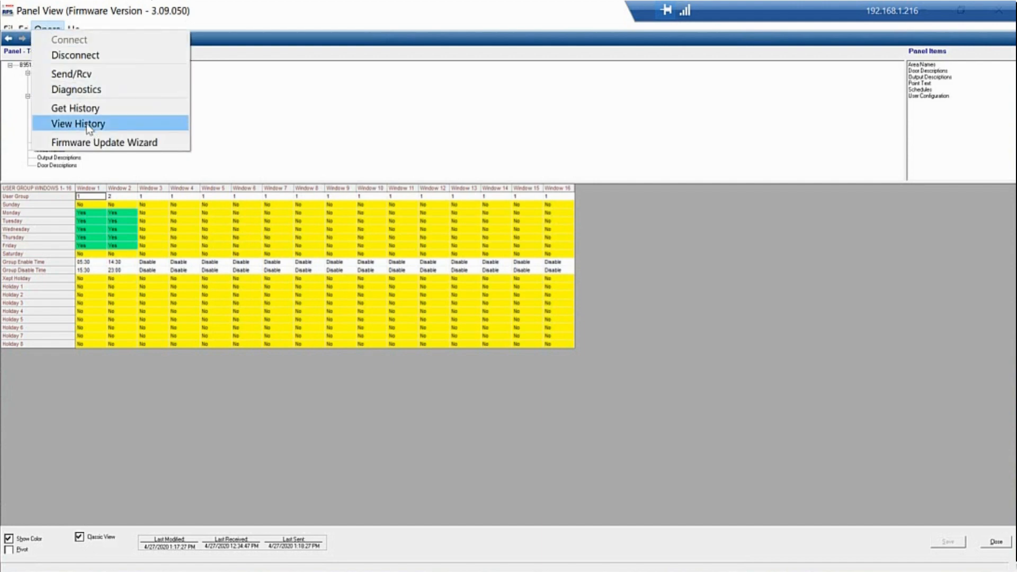
- Display Test Panel's history log listing REMOTE RESET, ACCESS GRANTED and parameter-change events
click(78, 124)
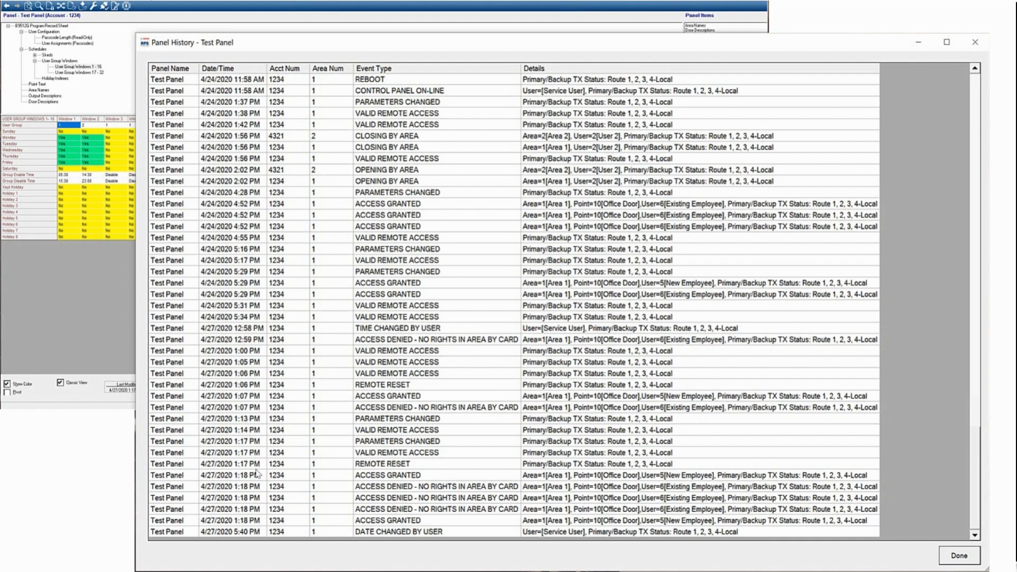
mouse_move(253, 522)
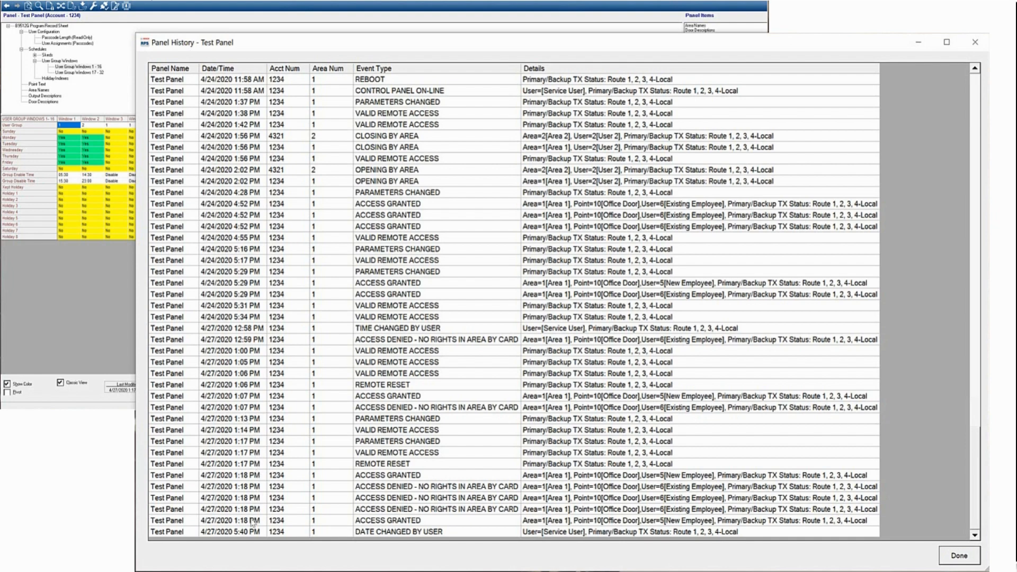